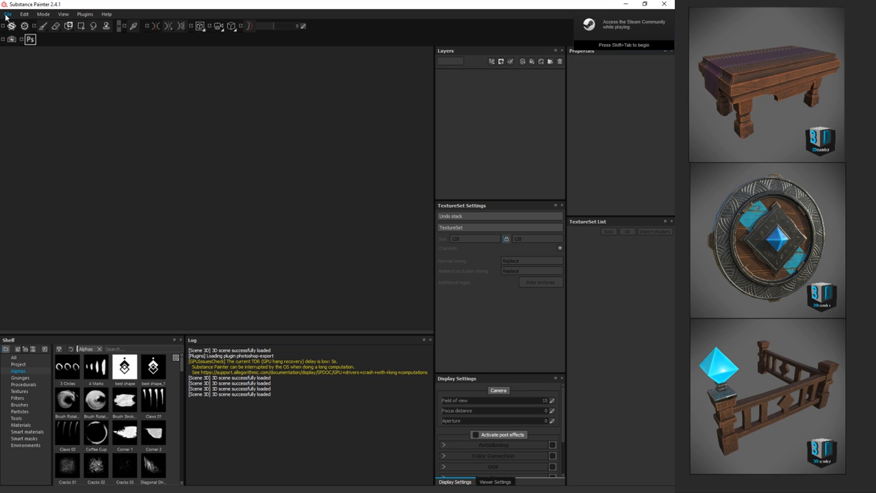
- Create a new project from the barrel lp.obj mesh
{"action": "left_click", "coordinate": [8, 14]}
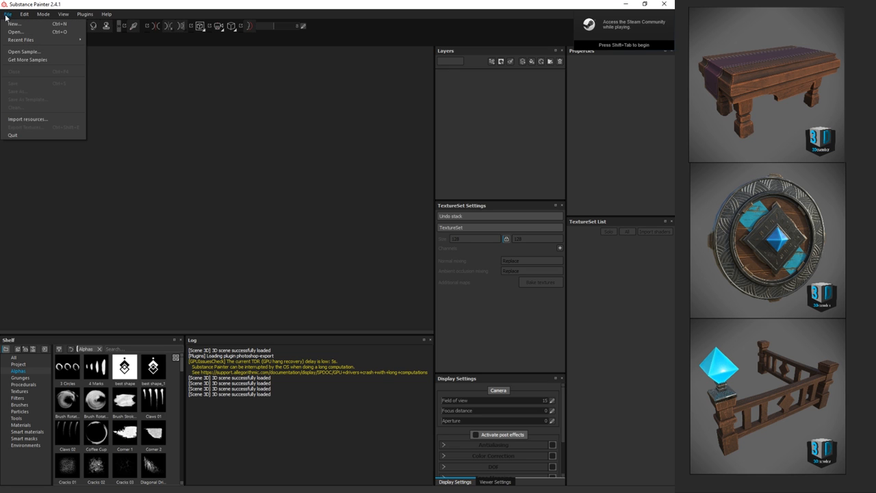
{"action": "left_click", "coordinate": [14, 24]}
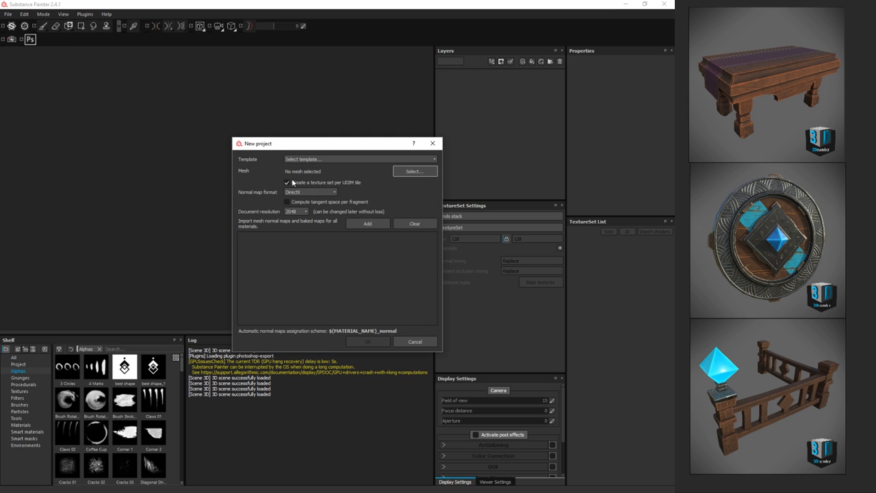
{"action": "left_click", "coordinate": [414, 171]}
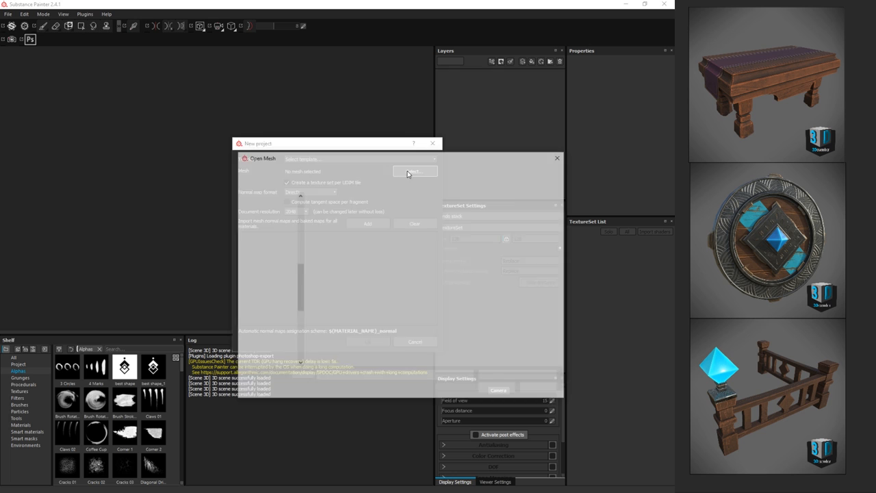
{"action": "left_click", "coordinate": [415, 171]}
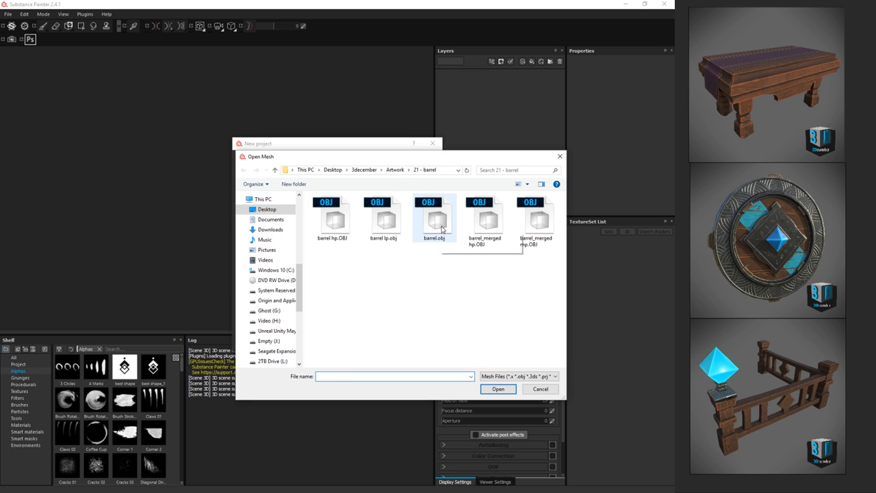
{"action": "left_click", "coordinate": [383, 225]}
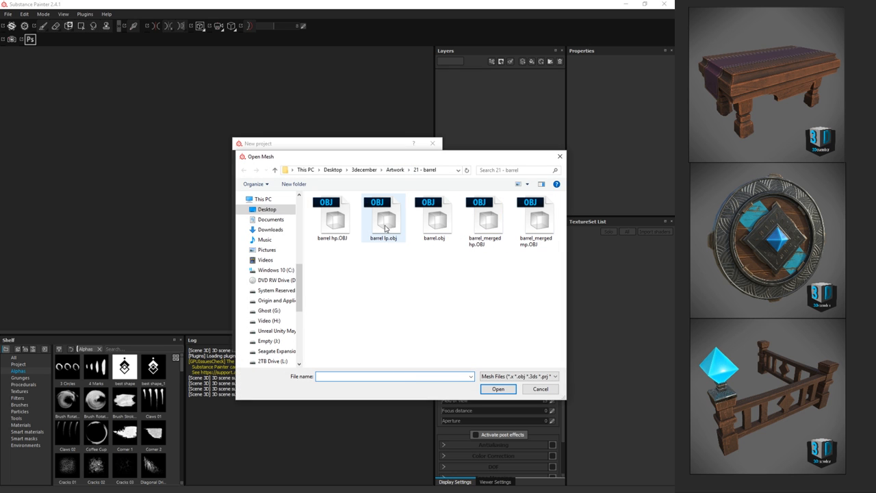
{"action": "left_click", "coordinate": [384, 214]}
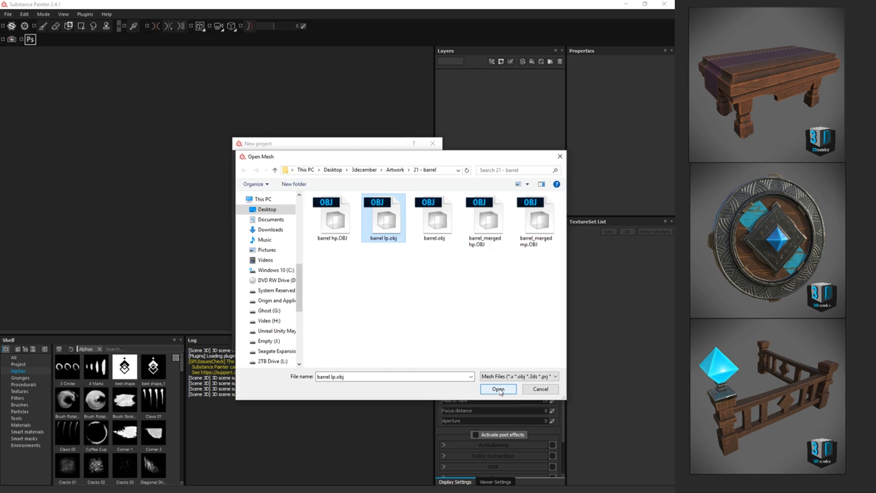
{"action": "left_click", "coordinate": [499, 389]}
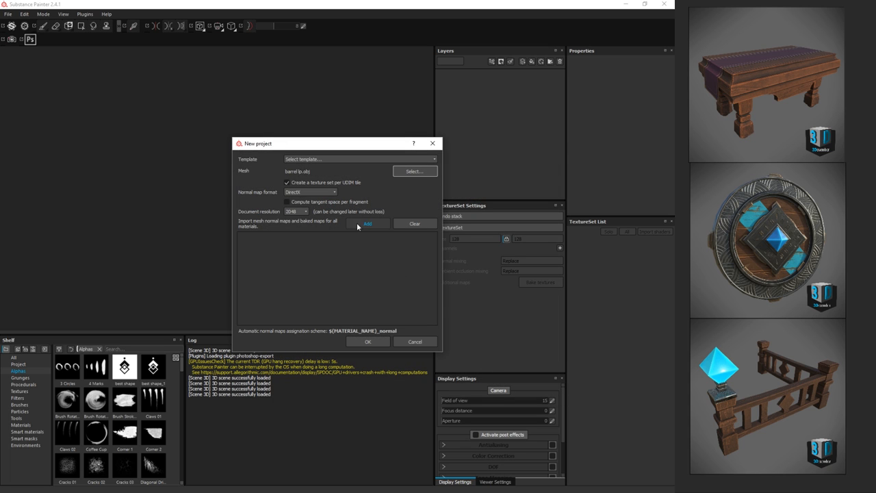
{"action": "mouse_move", "coordinate": [381, 224]}
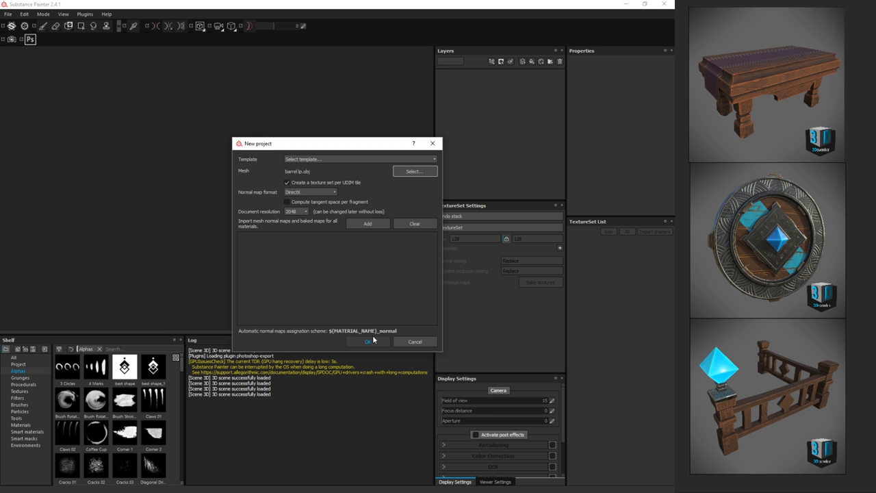
{"action": "left_click", "coordinate": [367, 341]}
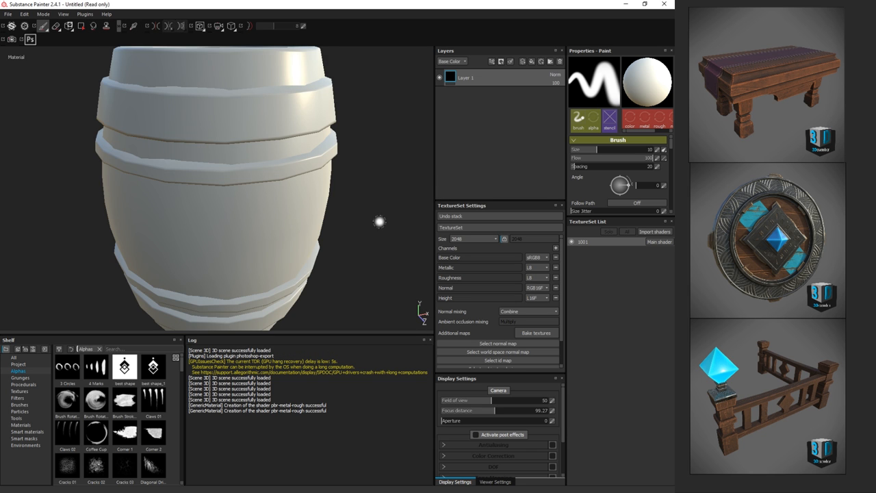
{"action": "left_click_drag", "start_coordinate": [379, 223], "coordinate": [375, 224]}
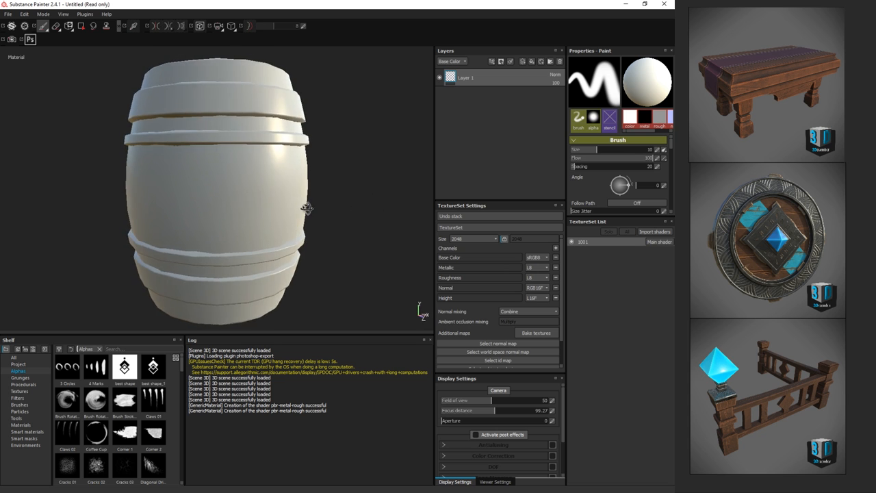
{"action": "left_click_drag", "start_coordinate": [307, 209], "coordinate": [362, 193]}
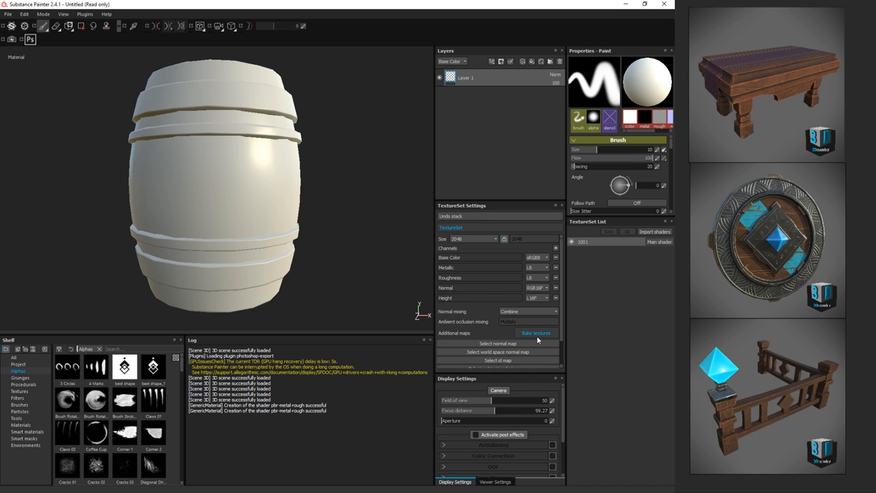
- Add barrel_merged hp.OBJ as the high-definition bake mesh
{"action": "left_click", "coordinate": [536, 333]}
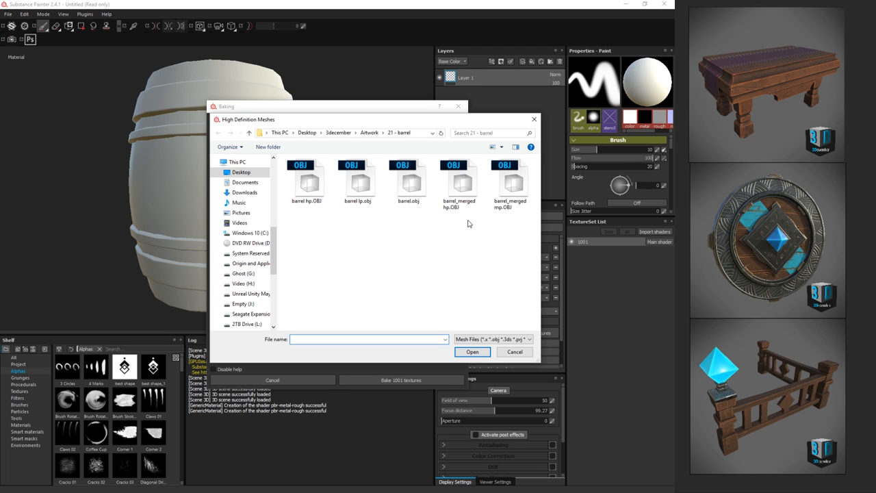
{"action": "left_click", "coordinate": [459, 181]}
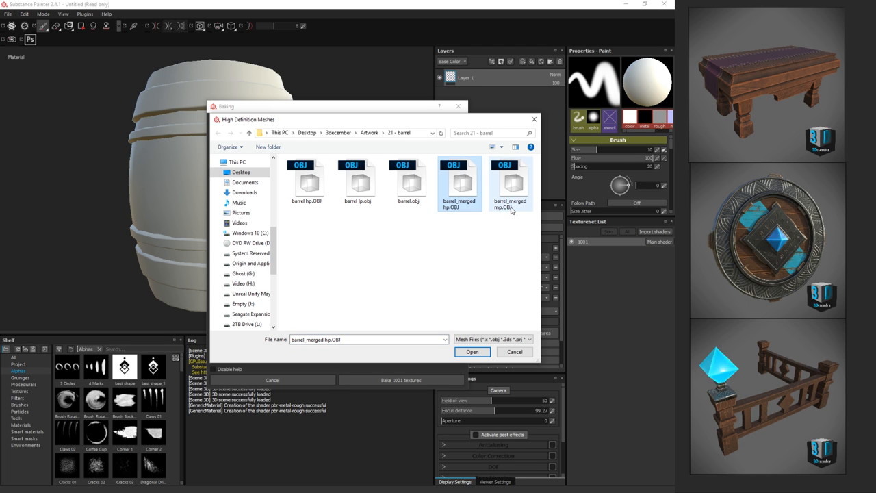
{"action": "mouse_move", "coordinate": [510, 212]}
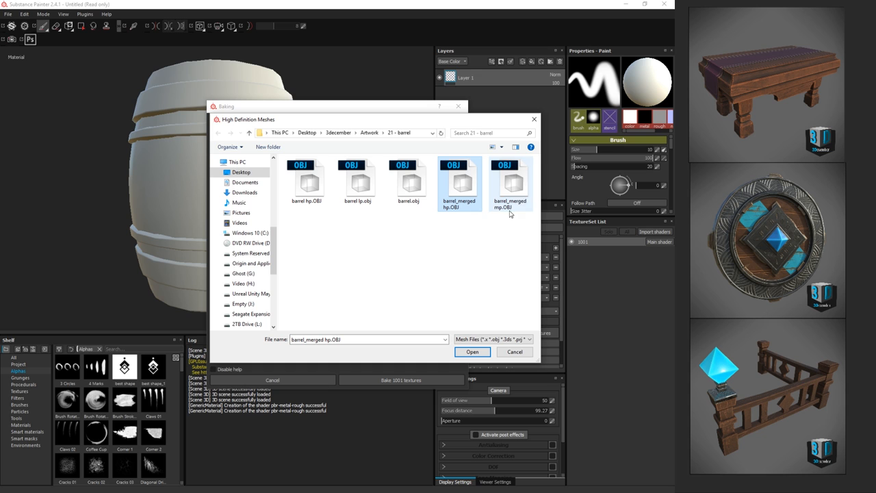
{"action": "left_click", "coordinate": [472, 352]}
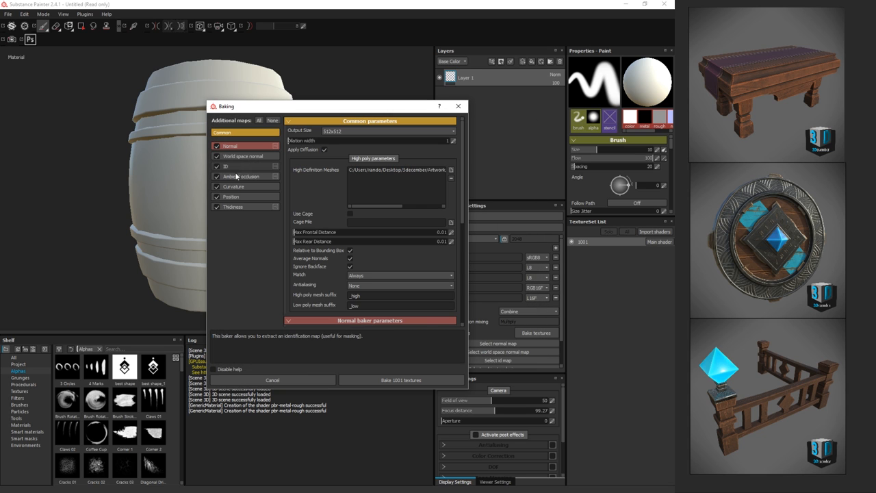
- Set the ID colour source to Mesh ID and output to 2048x2048, then bake
{"action": "left_click", "coordinate": [226, 167]}
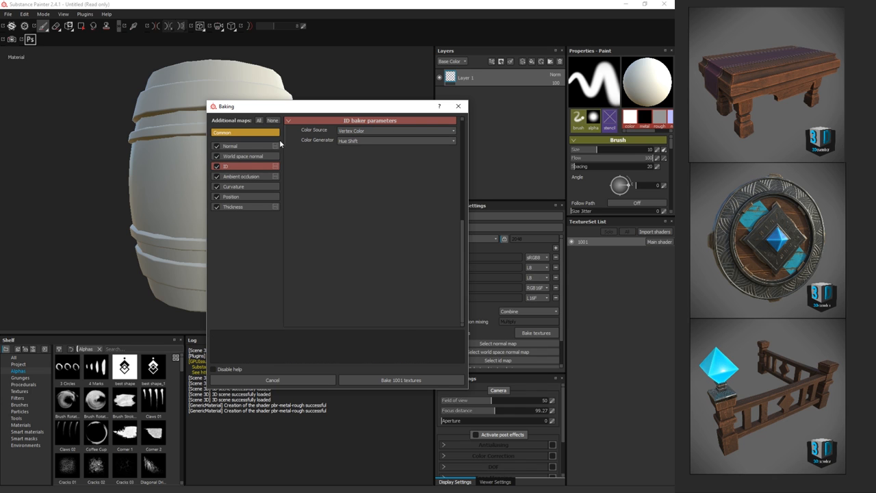
{"action": "left_click", "coordinate": [395, 130]}
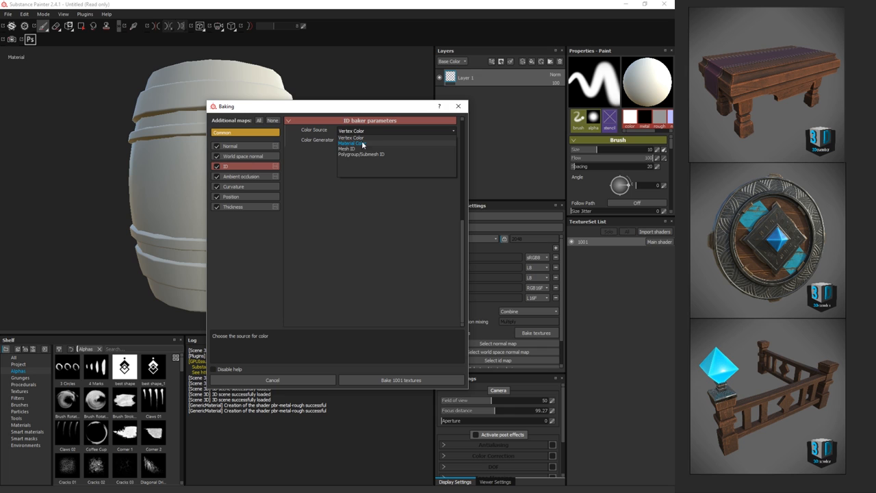
{"action": "left_click", "coordinate": [346, 149]}
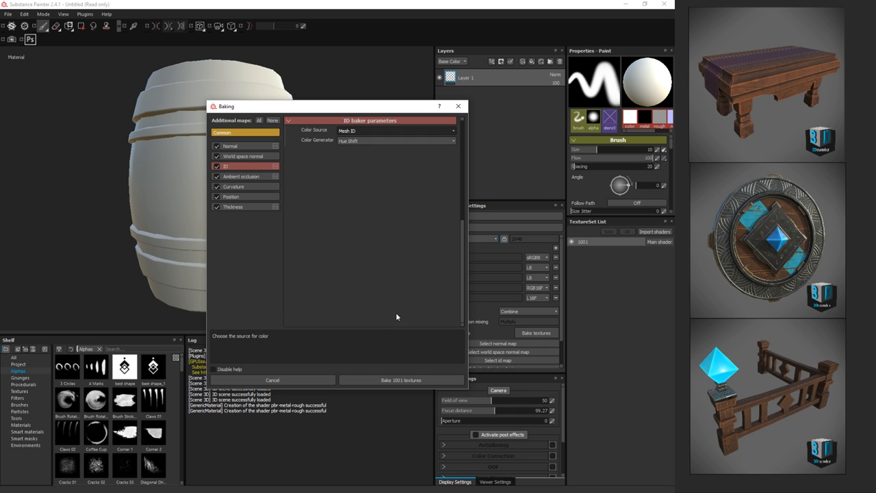
{"action": "left_click", "coordinate": [230, 146]}
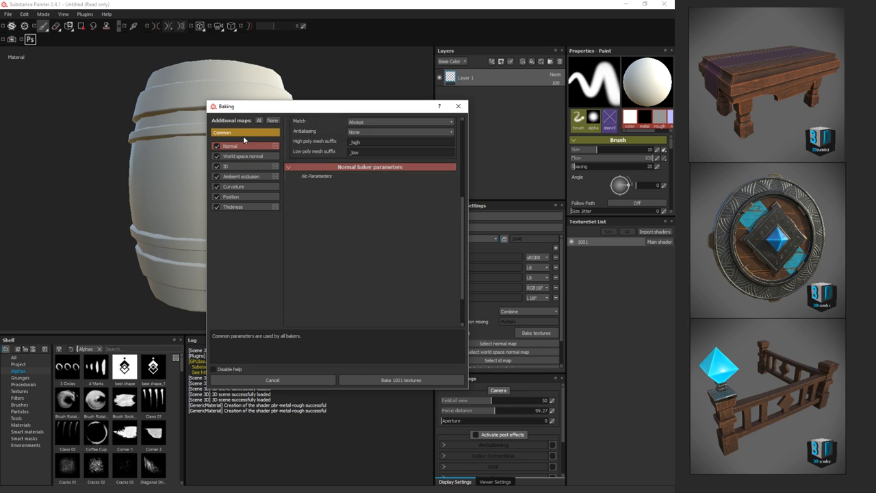
{"action": "left_click", "coordinate": [221, 133]}
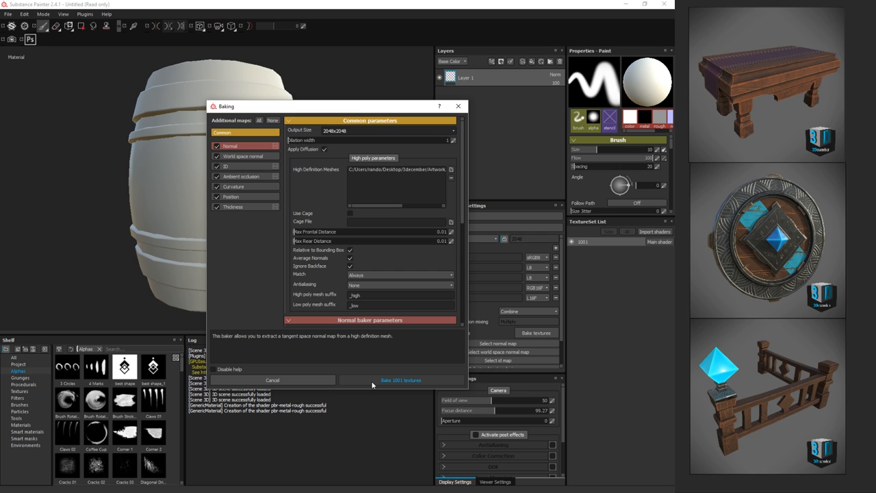
{"action": "left_click", "coordinate": [400, 380]}
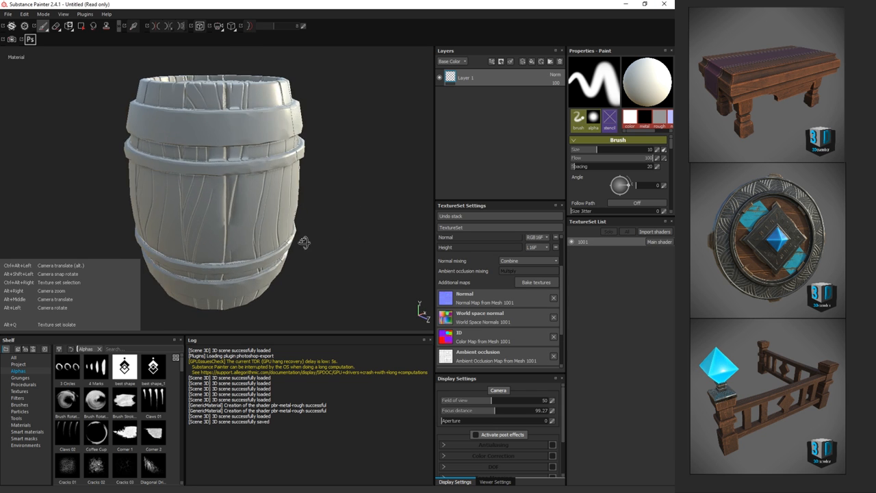
- Orbit above the barrel to inspect the baked lid and stave detail
{"action": "left_click_drag", "start_coordinate": [303, 243], "coordinate": [300, 270]}
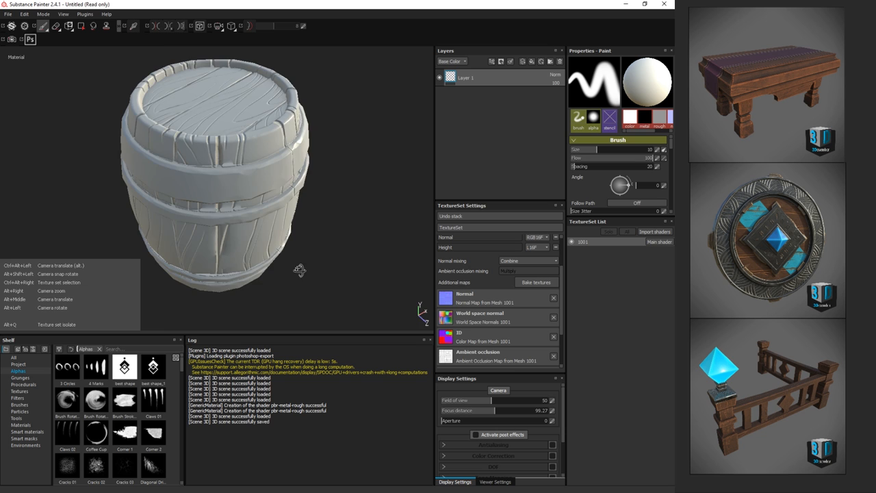
{"action": "left_click_drag", "start_coordinate": [299, 271], "coordinate": [338, 218]}
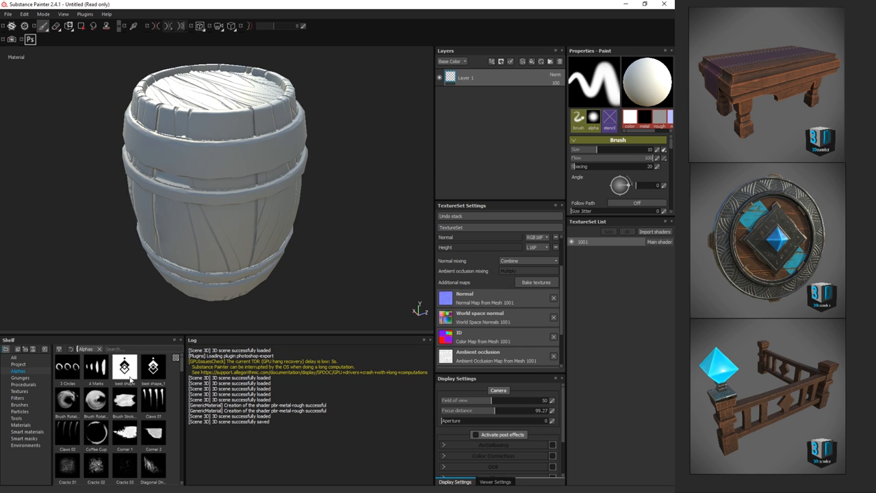
- Search smart materials for 'wood' and apply Wood - Stylized With Paint to the barrel
{"action": "left_click", "coordinate": [28, 432]}
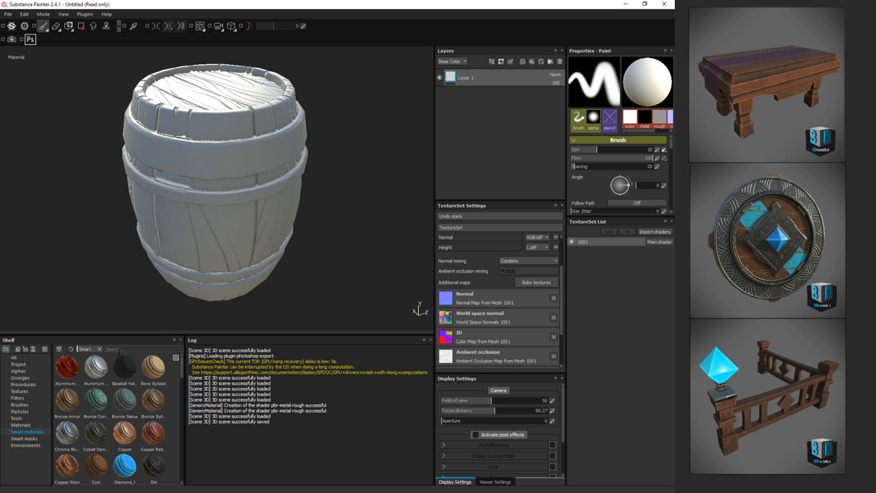
{"action": "type", "text": "wood sty"}
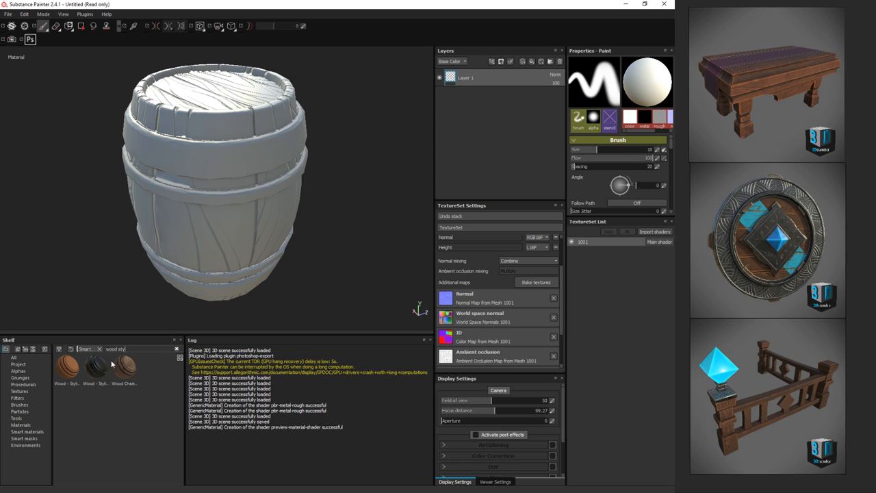
{"action": "left_click_drag", "start_coordinate": [95, 367], "coordinate": [462, 79]}
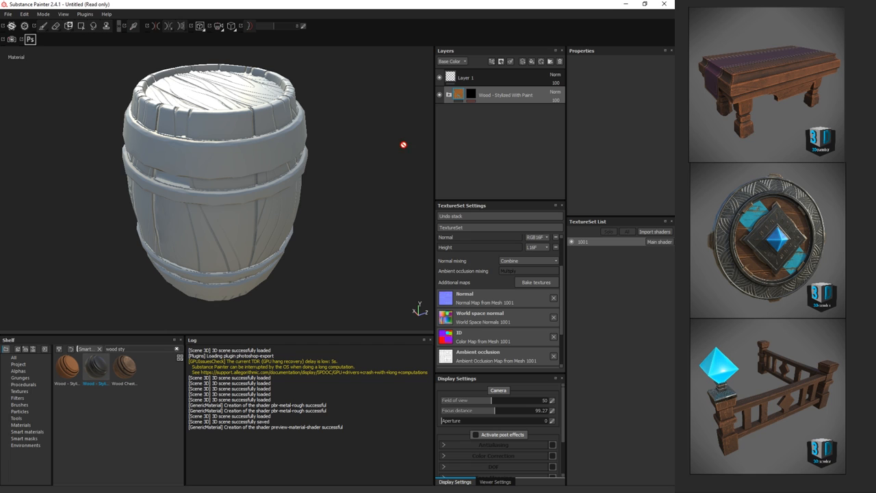
{"action": "mouse_move", "coordinate": [339, 150]}
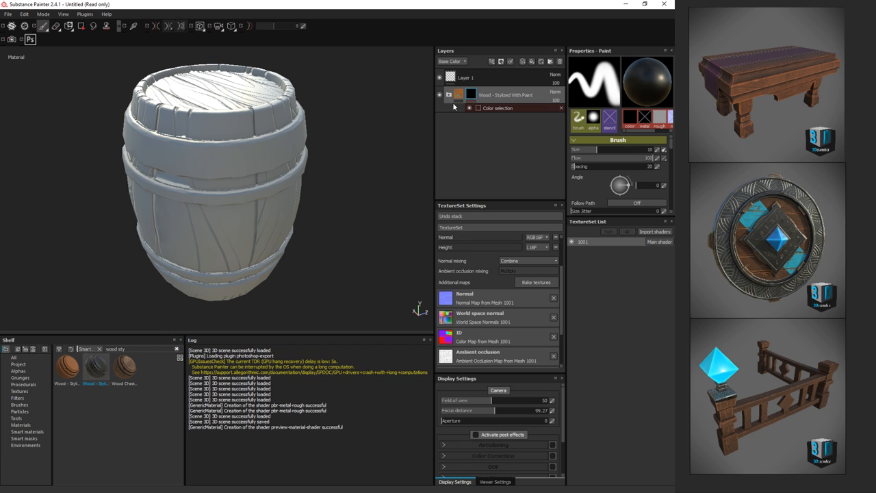
- Disable the wood folder's mask from its right-click menu
{"action": "right_click", "coordinate": [471, 94]}
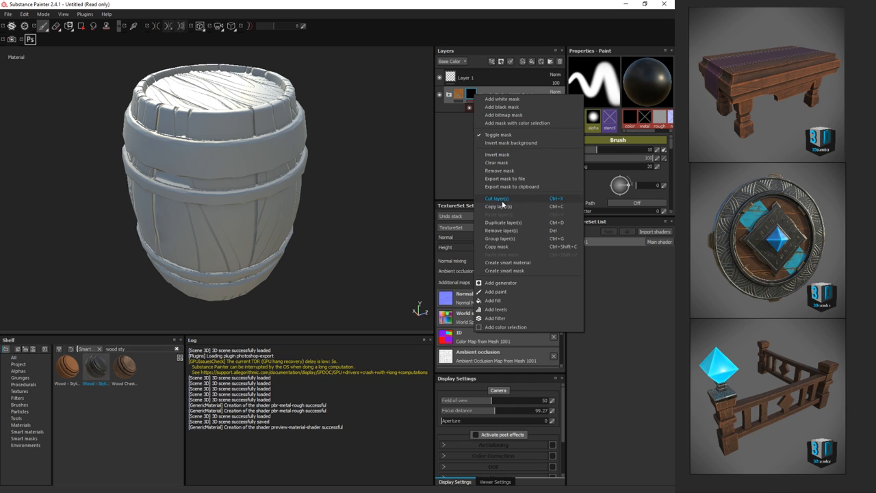
{"action": "mouse_move", "coordinate": [504, 142]}
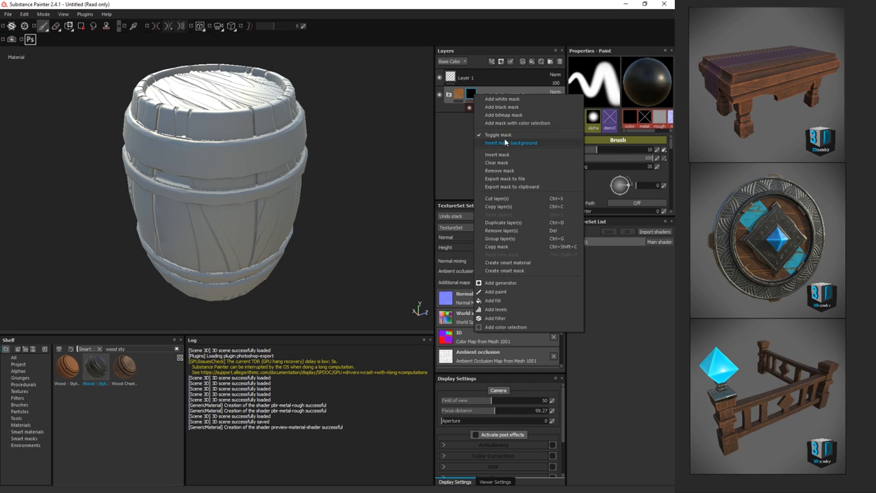
{"action": "mouse_move", "coordinate": [510, 238]}
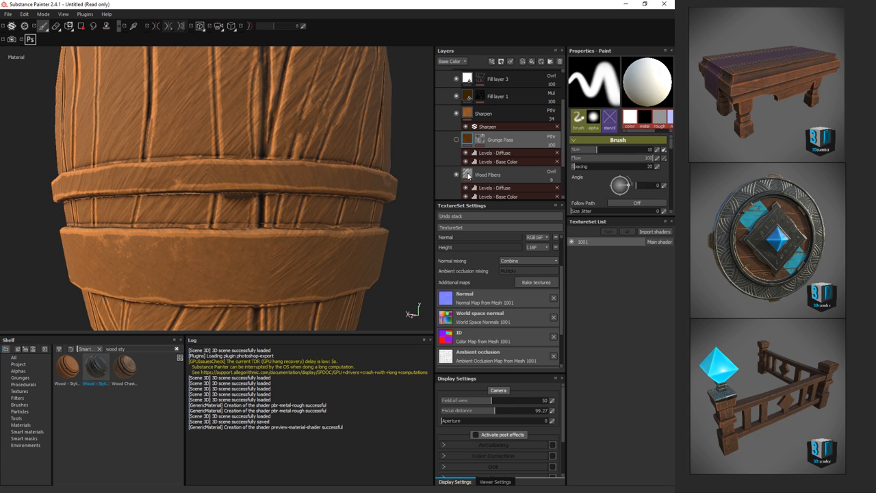
- Toggle the Wood Fibers layer off and on, then zoom out to the whole barrel
{"action": "left_click", "coordinate": [488, 175]}
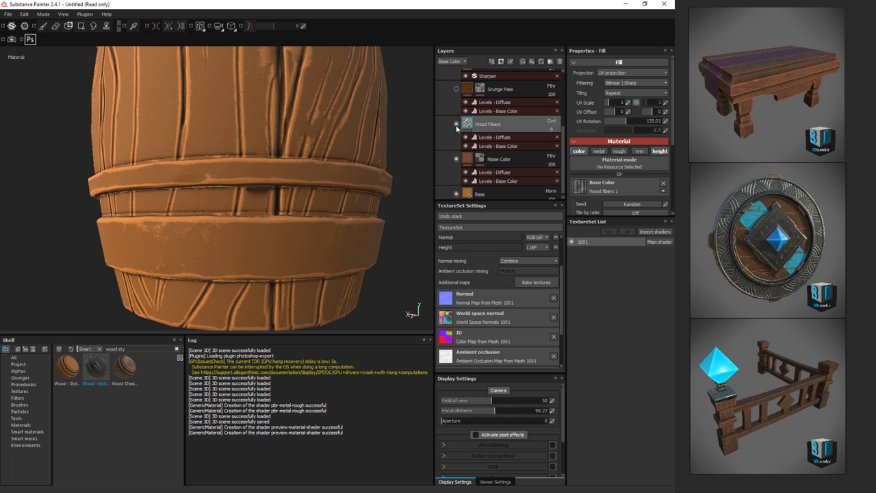
{"action": "left_click", "coordinate": [511, 137]}
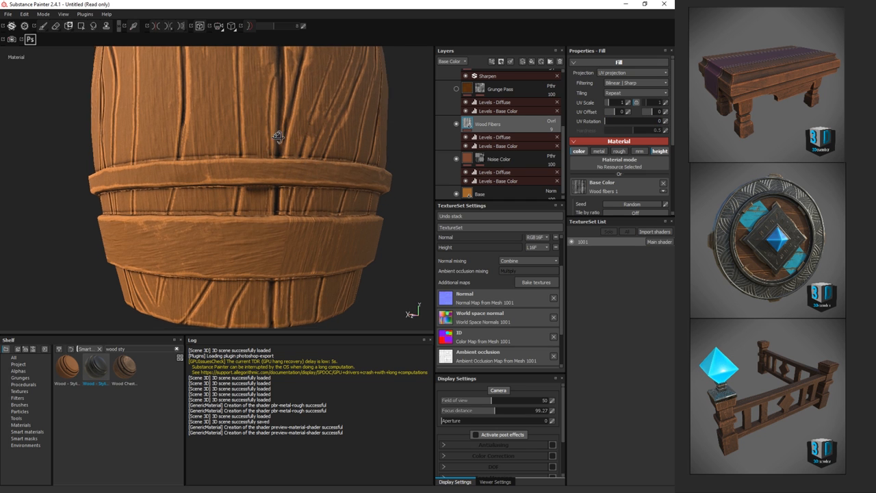
{"action": "left_click_drag", "start_coordinate": [278, 137], "coordinate": [291, 197]}
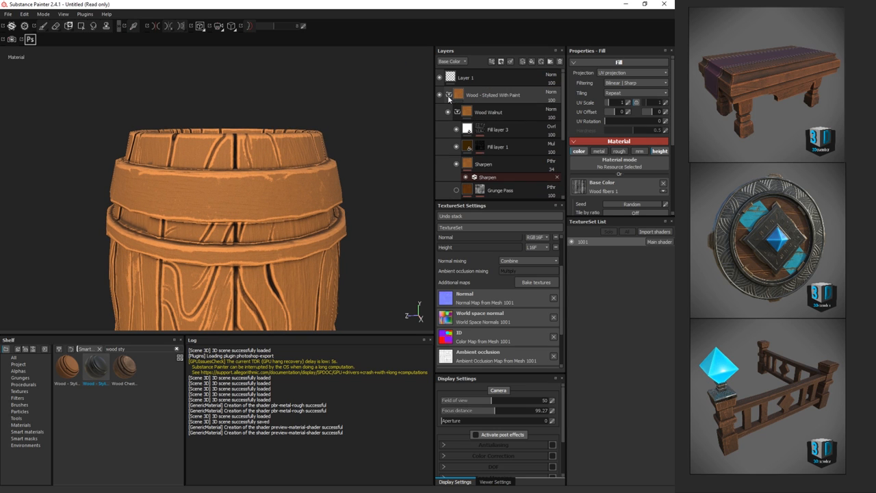
- Collapse the wood folder and re-enable its mask via Toggle mask
{"action": "left_click", "coordinate": [449, 95]}
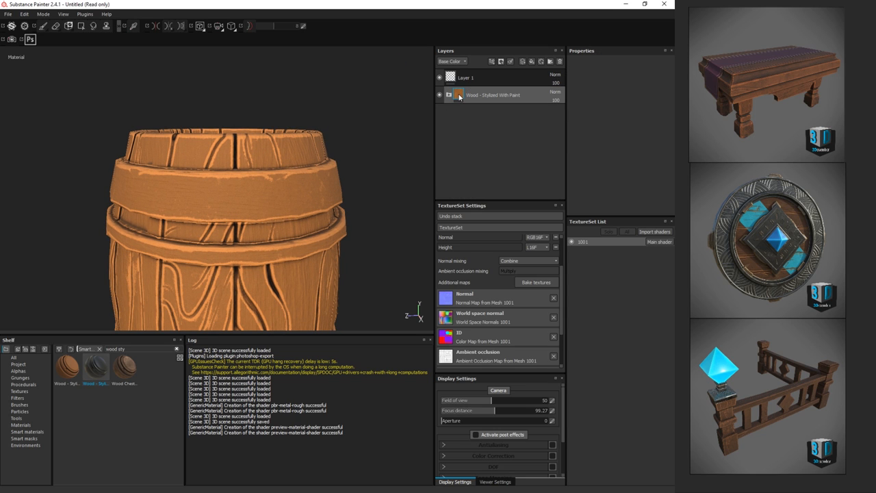
{"action": "right_click", "coordinate": [493, 94]}
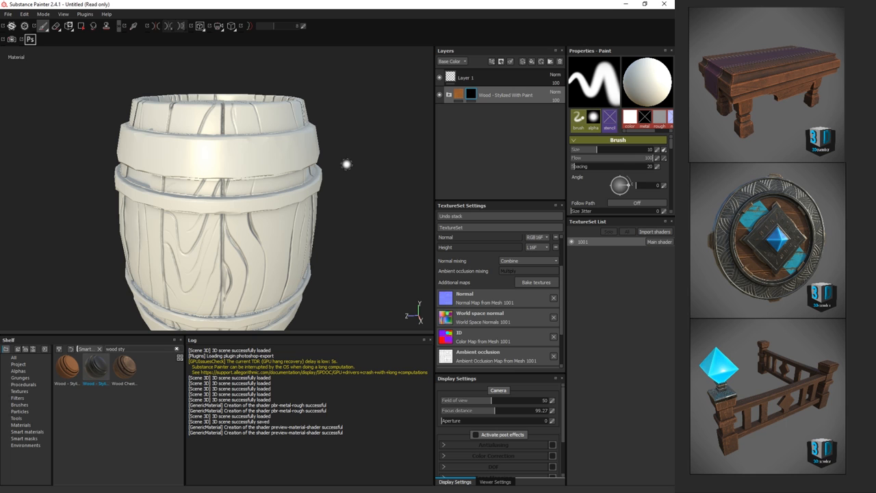
{"action": "mouse_move", "coordinate": [726, 124]}
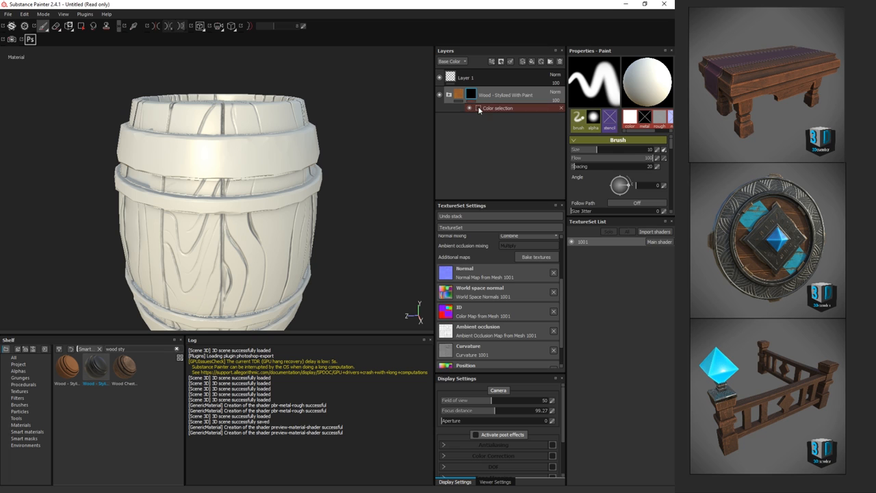
- Select the mask's Color selection effect and pick the plank ID colour
{"action": "left_click", "coordinate": [498, 109]}
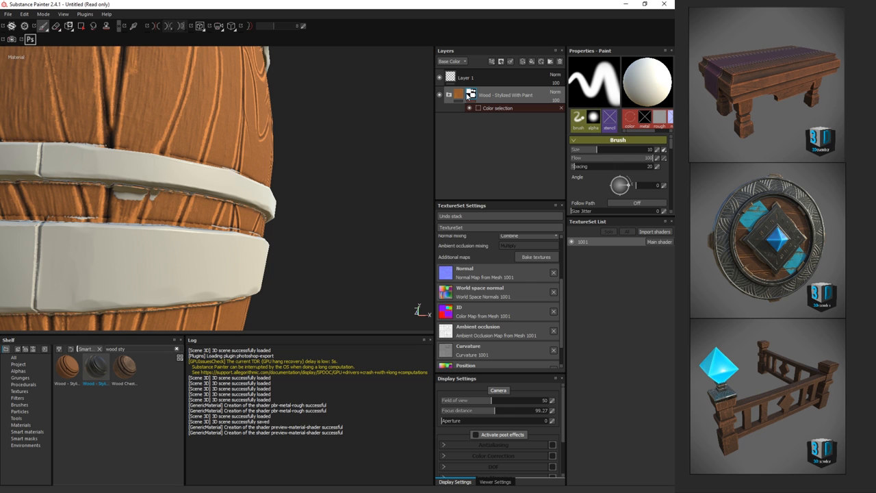
{"action": "left_click", "coordinate": [240, 195]}
{"action": "type", "text": "metal"}
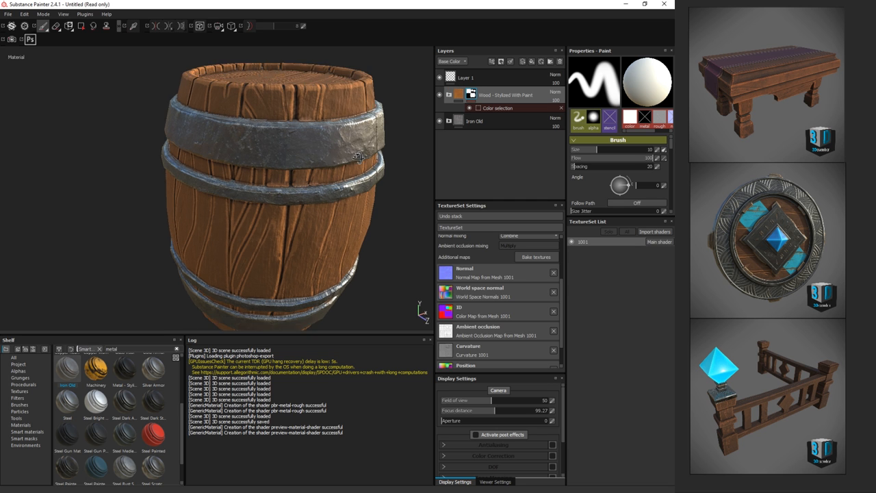
- Orbit the barrel and scroll the shelf's metal results to find Steel Rust Surface
{"action": "left_click_drag", "start_coordinate": [356, 157], "coordinate": [272, 137]}
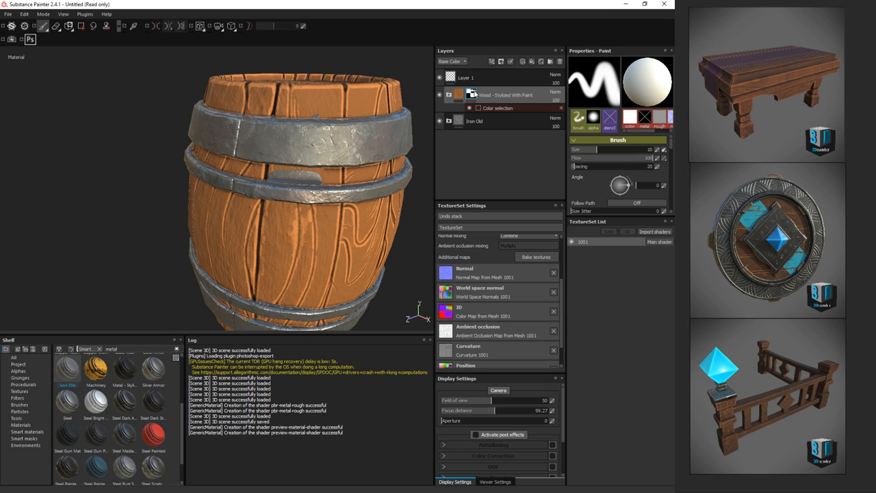
{"action": "left_click", "coordinate": [294, 176]}
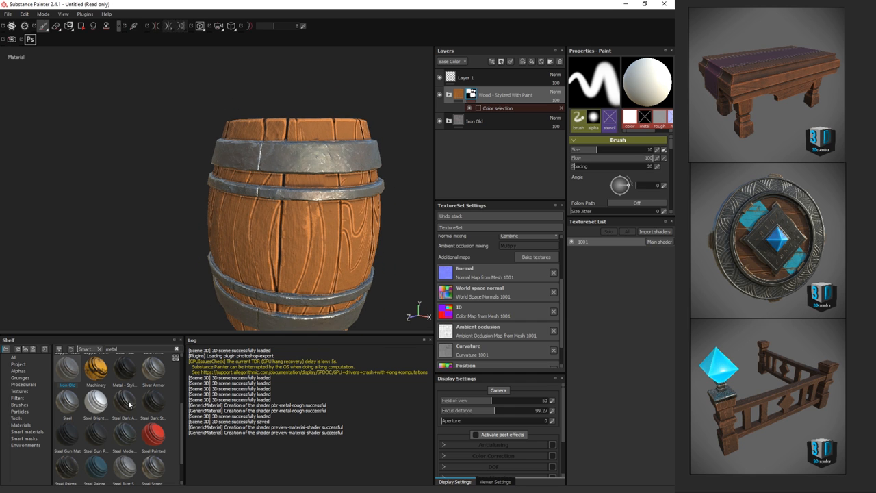
{"action": "scroll", "scroll_direction": "down", "scroll_amount": 3}
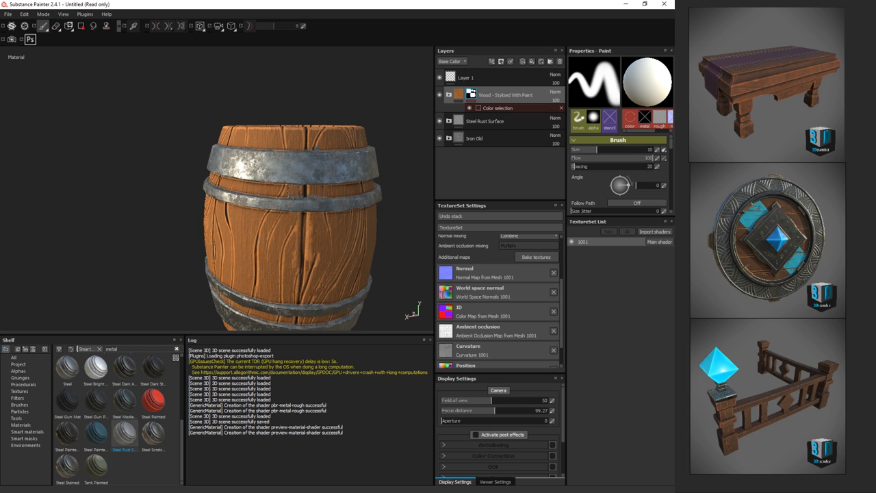
- Zoom out and recentre the barrel to view its stylized metal bands
{"action": "left_click", "coordinate": [350, 166]}
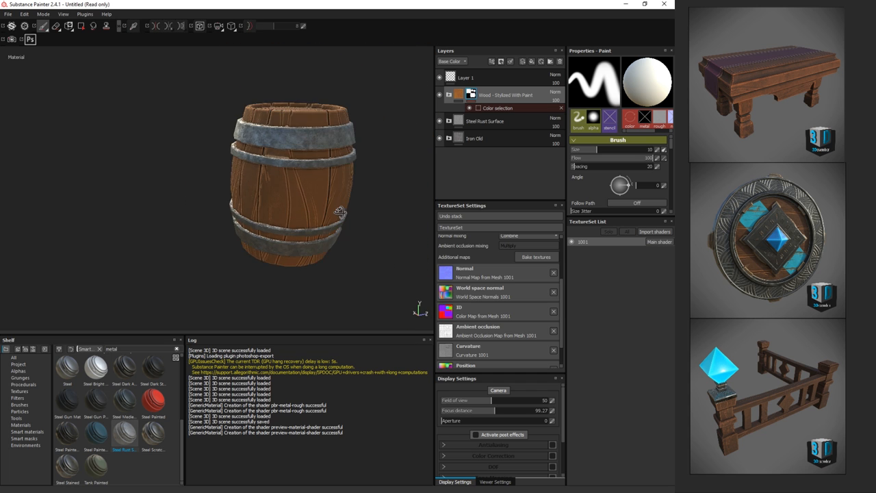
{"action": "left_click_drag", "start_coordinate": [340, 212], "coordinate": [290, 186]}
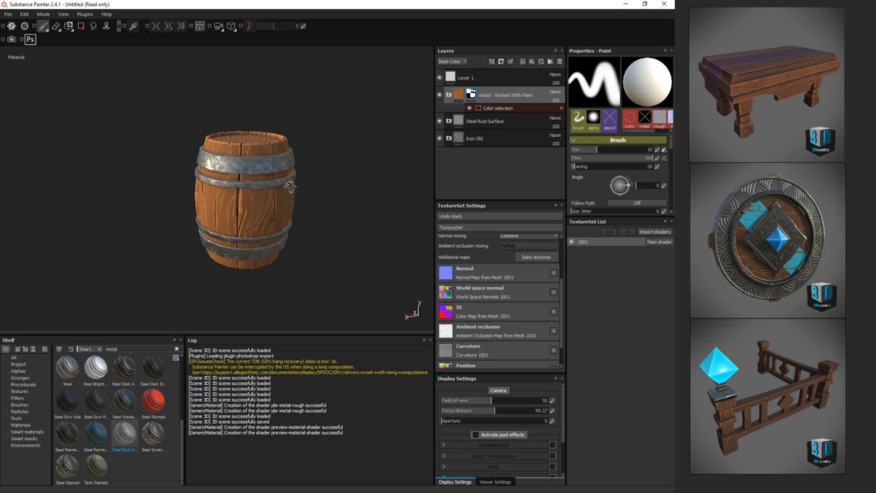
{"action": "left_click_drag", "start_coordinate": [288, 185], "coordinate": [254, 194]}
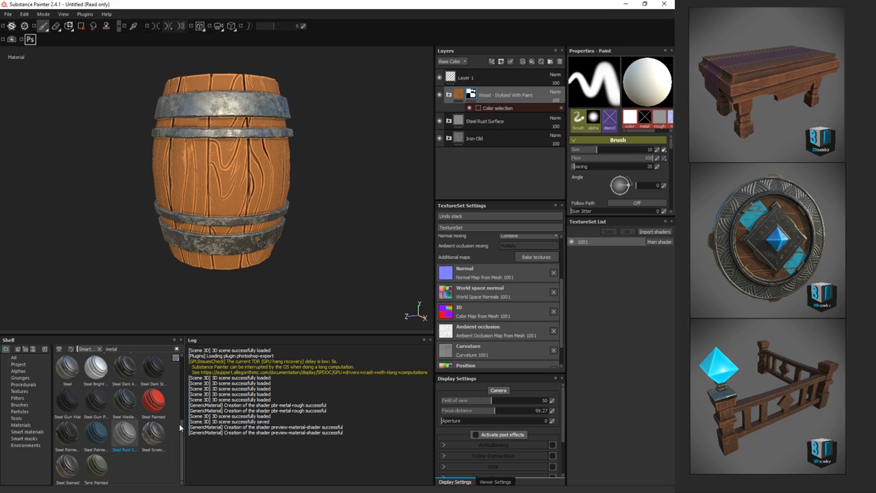
{"action": "mouse_move", "coordinate": [127, 435]}
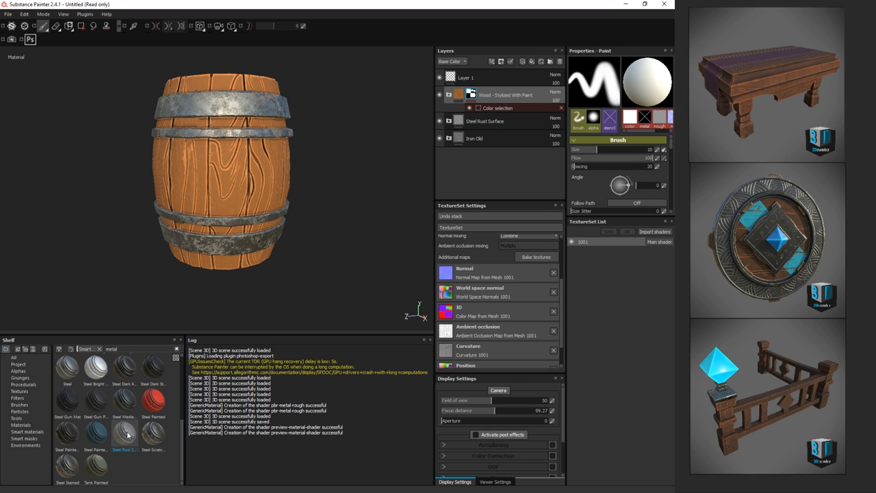
{"action": "mouse_move", "coordinate": [456, 188]}
{"action": "type", "text": " sty"}
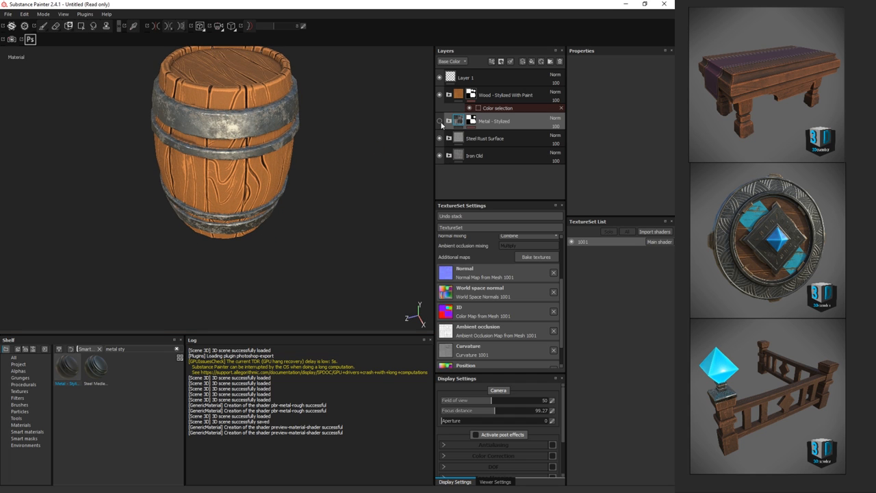
- Apply a new mask to the Metal - Stylized layer, then zoom out to view the whole barrel
{"action": "right_click", "coordinate": [459, 121]}
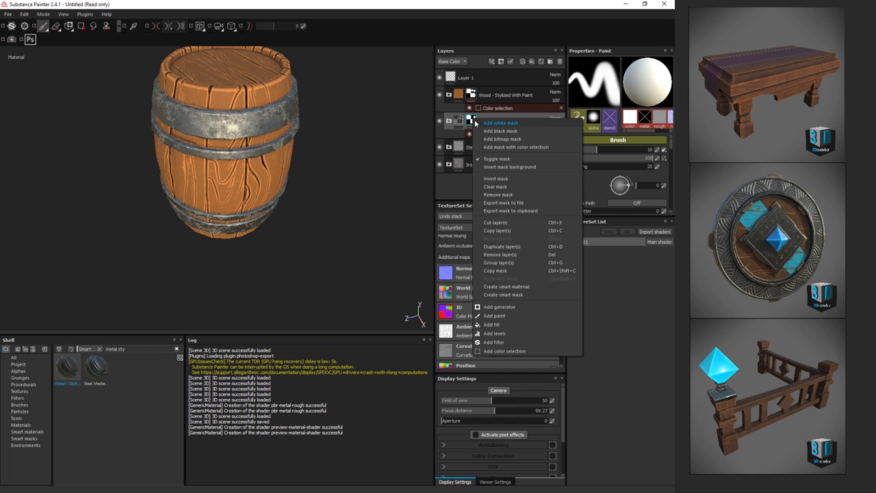
{"action": "left_click", "coordinate": [500, 124]}
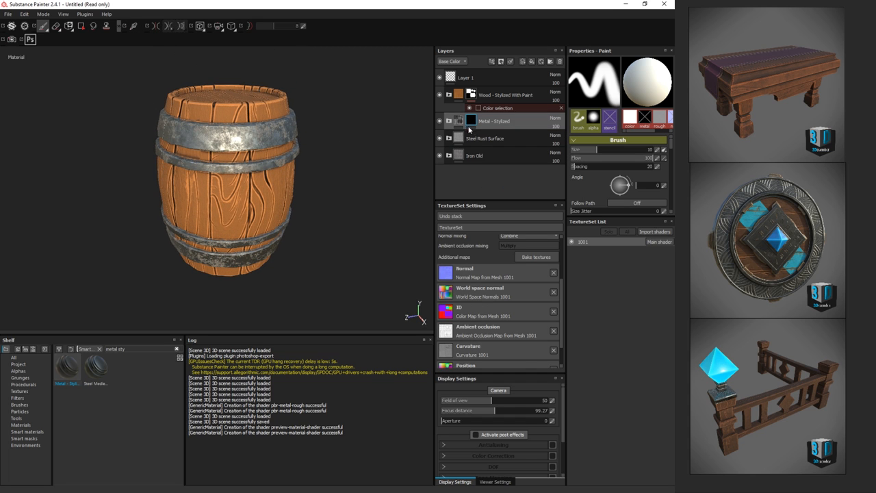
{"action": "right_click", "coordinate": [469, 121]}
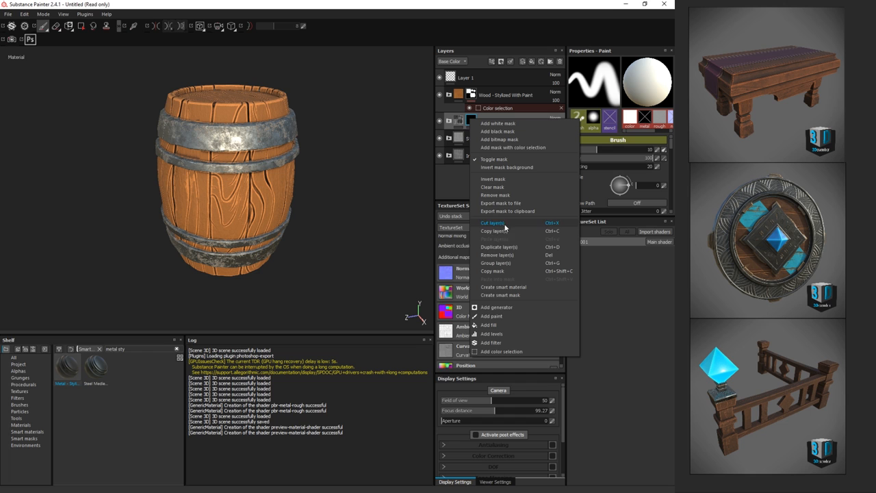
{"action": "mouse_move", "coordinate": [493, 179]}
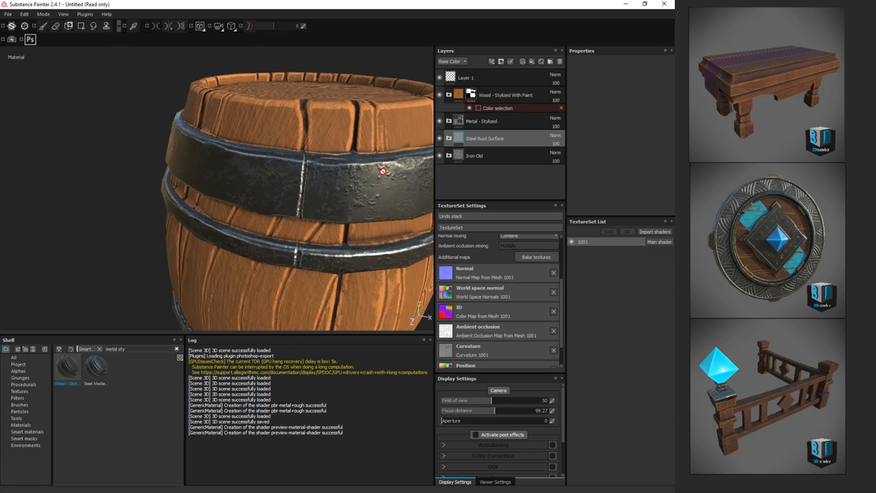
{"action": "left_click_drag", "start_coordinate": [383, 171], "coordinate": [213, 216]}
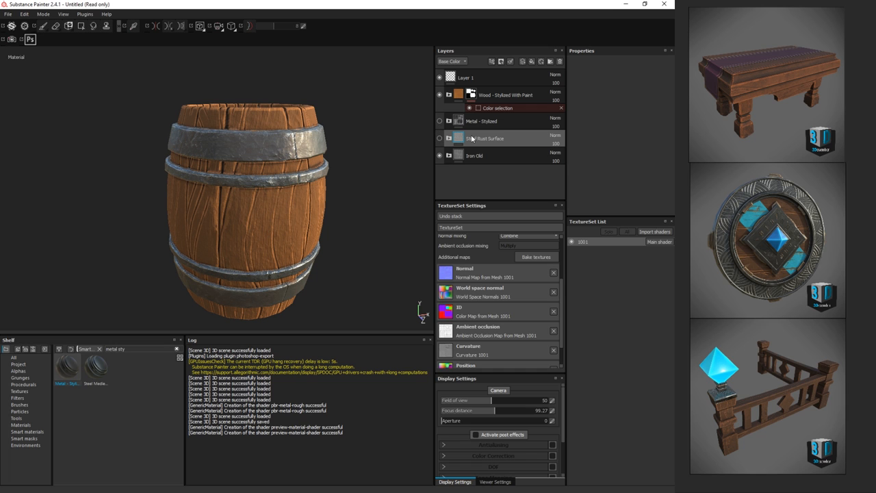
- Toggle off the Steel Rust Surface layer's visibility
{"action": "left_click", "coordinate": [479, 138]}
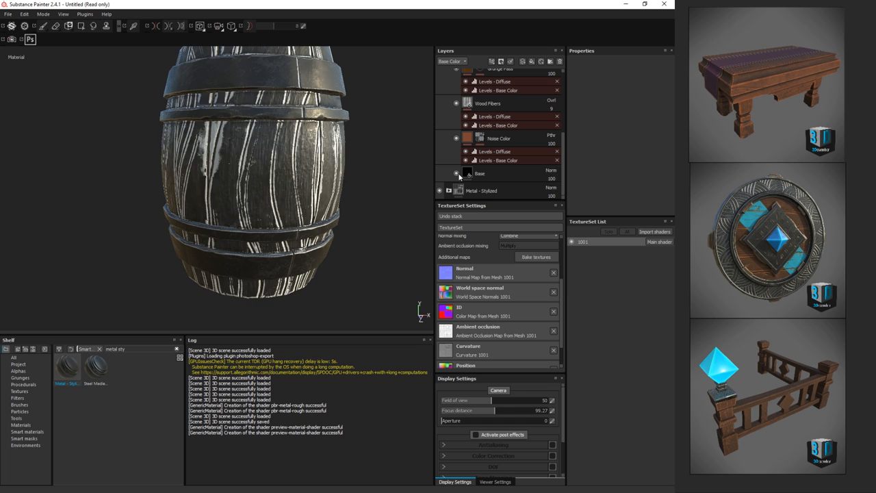
- Re-show the Base wood layer, check its colour, and select Noise Color's Diffuse and Base Color levels
{"action": "left_click", "coordinate": [480, 173]}
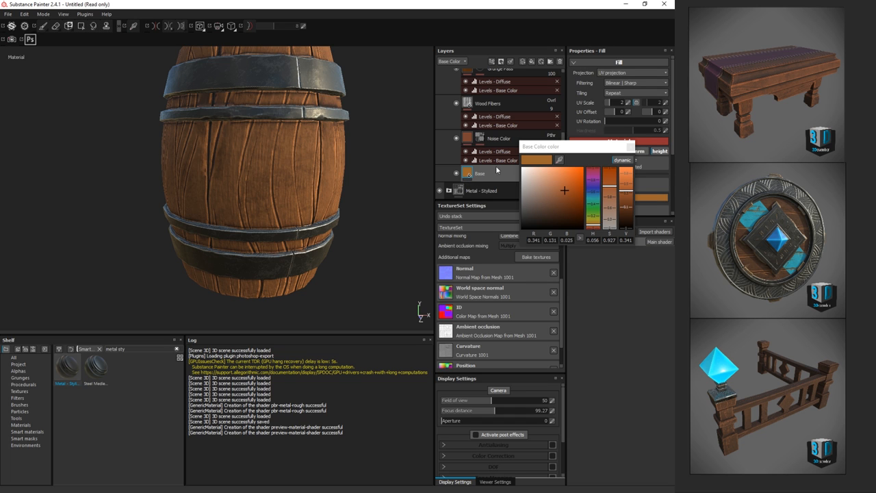
{"action": "left_click", "coordinate": [572, 206]}
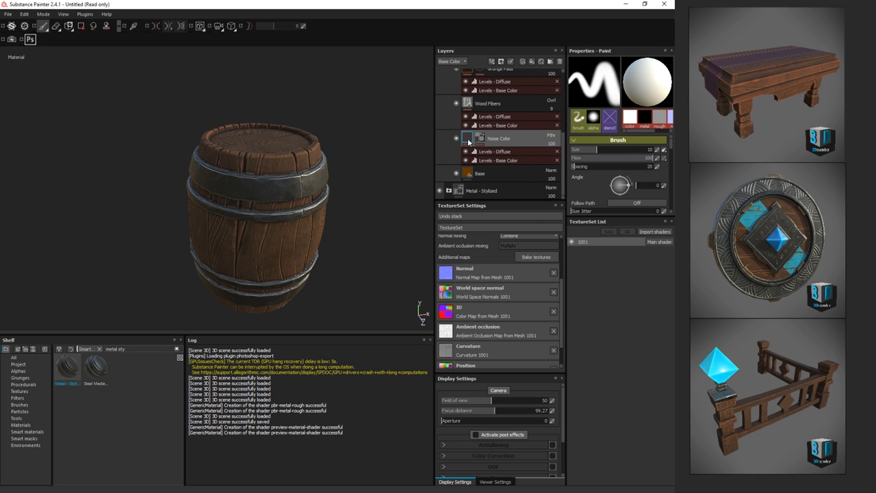
{"action": "left_click", "coordinate": [493, 151]}
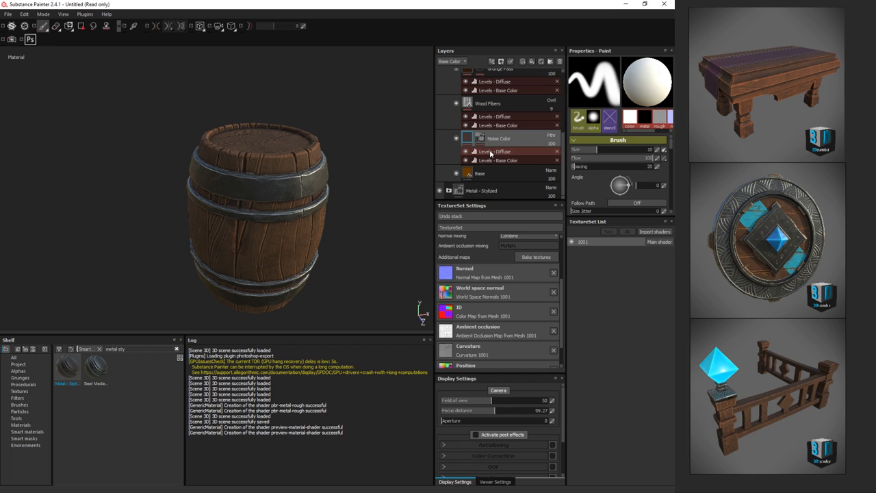
{"action": "left_click", "coordinate": [499, 160]}
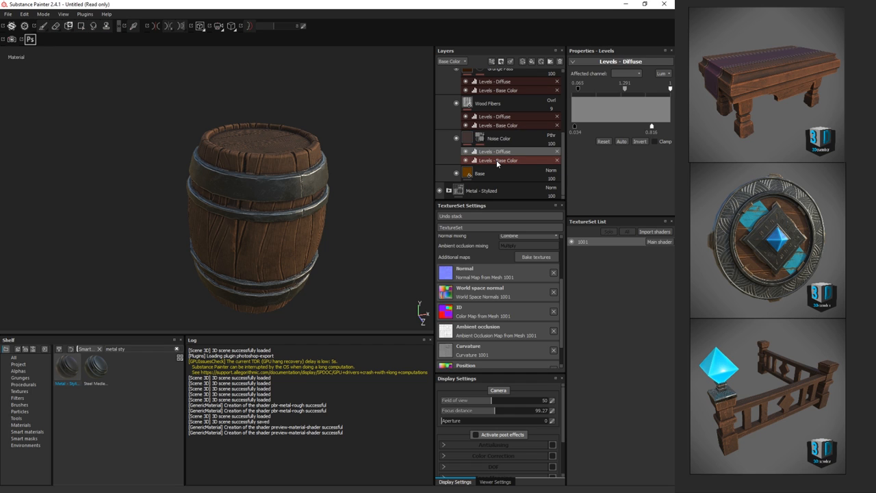
{"action": "left_click", "coordinate": [499, 160]}
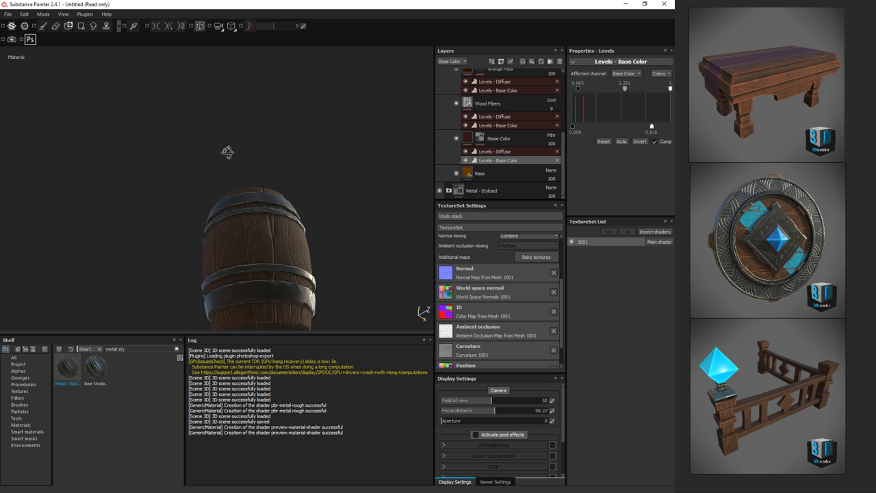
- Tilt and zoom in on the barrel's top rim, then turn it to a side view
{"action": "left_click_drag", "start_coordinate": [226, 150], "coordinate": [226, 197]}
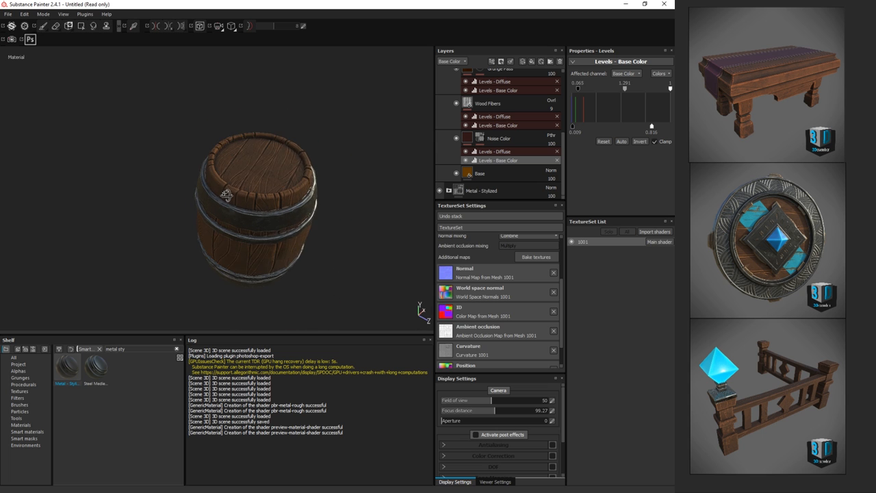
{"action": "left_click_drag", "start_coordinate": [226, 195], "coordinate": [307, 211]}
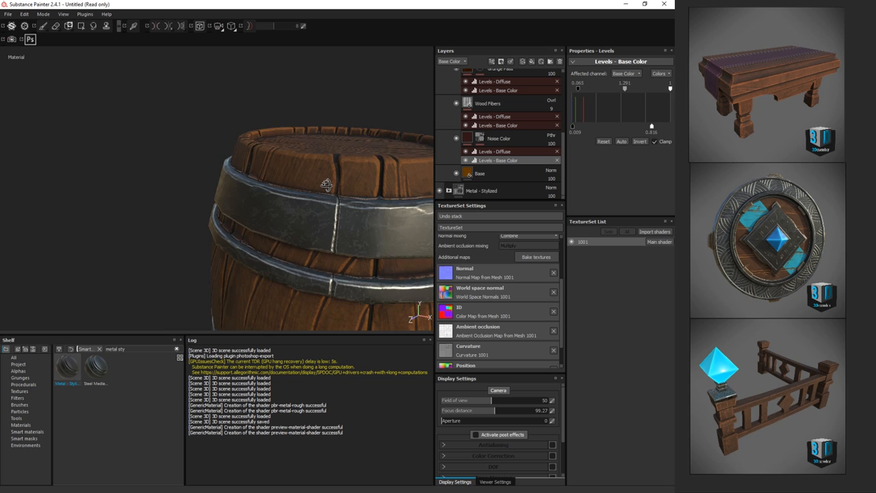
{"action": "left_click_drag", "start_coordinate": [327, 185], "coordinate": [346, 142]}
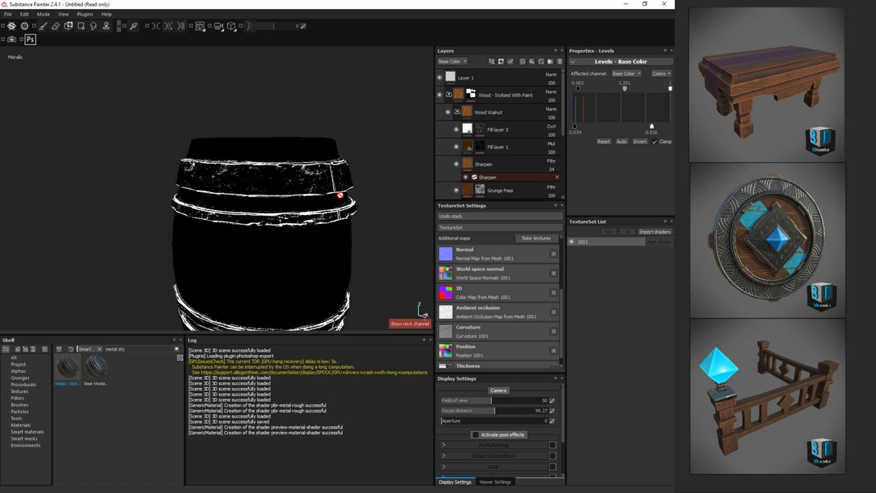
- Return the viewport to full material view and bring up the View menu
{"action": "left_click", "coordinate": [409, 324]}
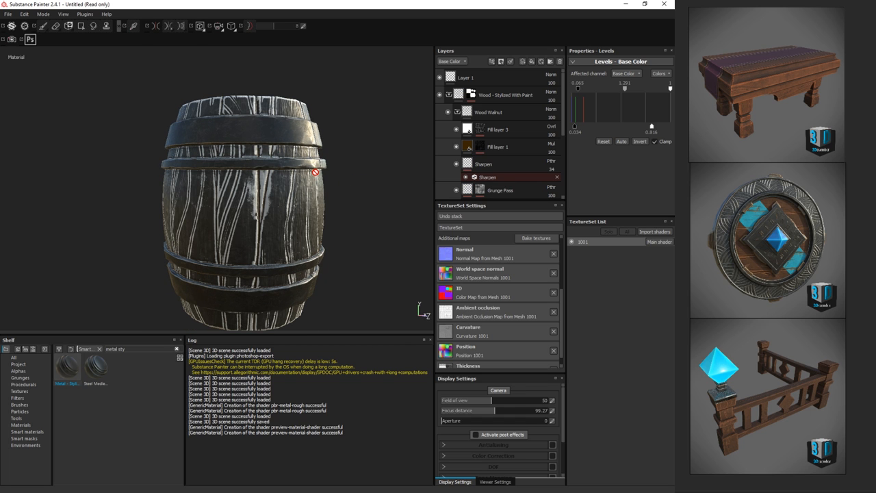
{"action": "mouse_move", "coordinate": [367, 146]}
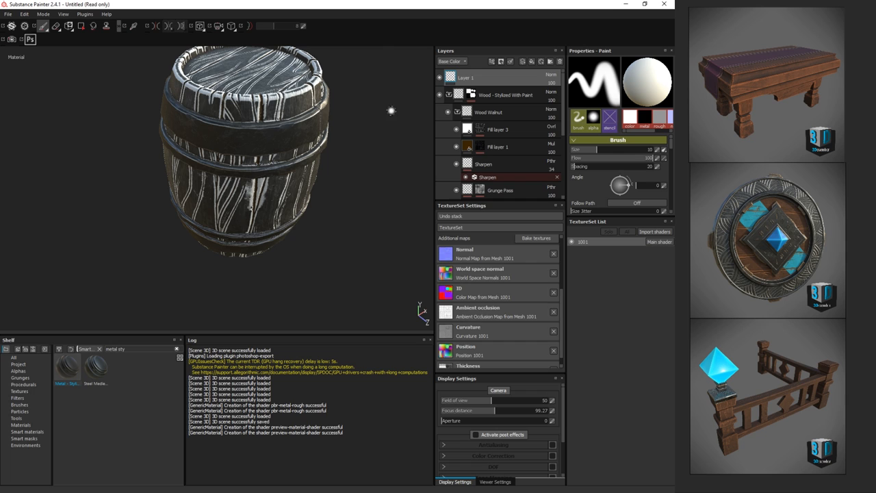
{"action": "left_click", "coordinate": [63, 13]}
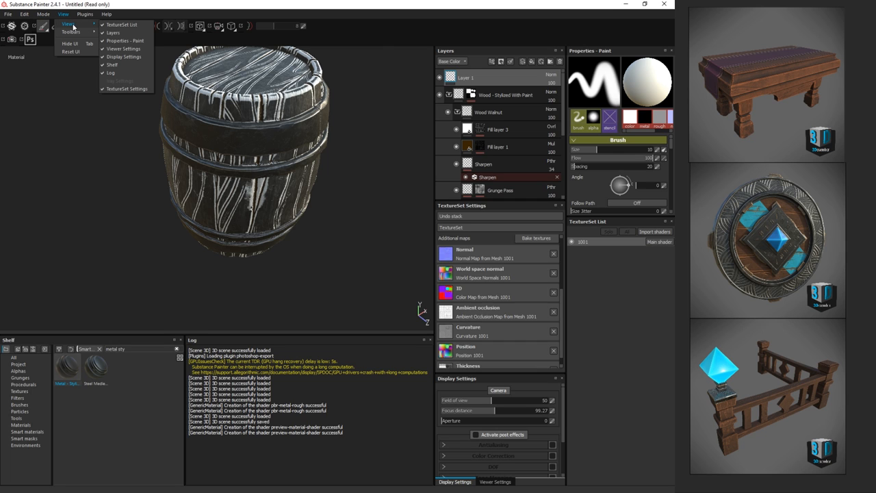
{"action": "left_click", "coordinate": [43, 13]}
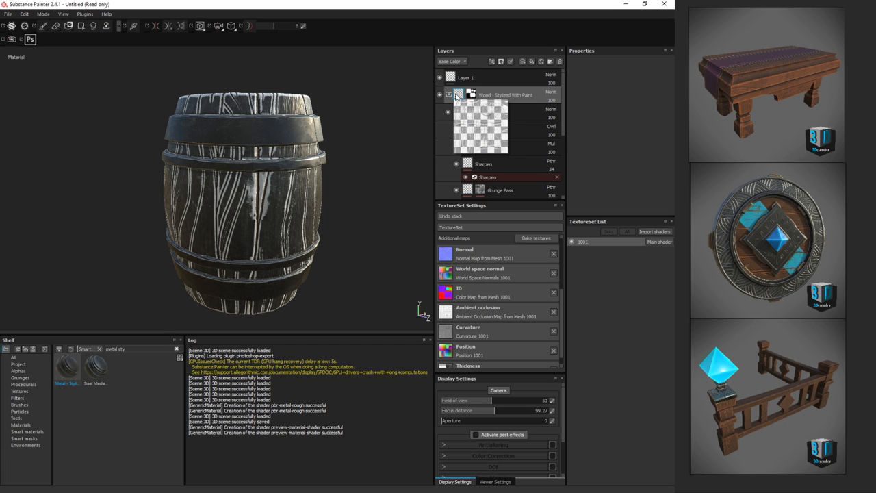
{"action": "left_click", "coordinate": [24, 14]}
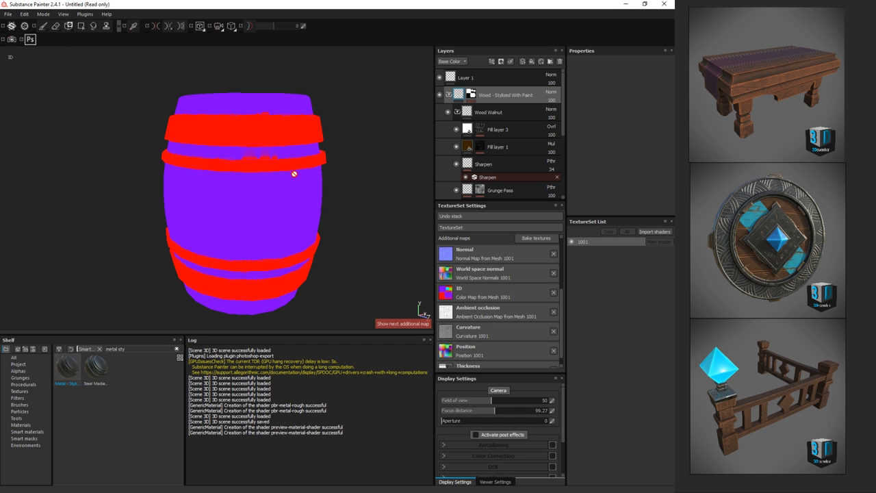
- Switch the viewport from the ID map back to full material view
{"action": "left_click", "coordinate": [421, 310]}
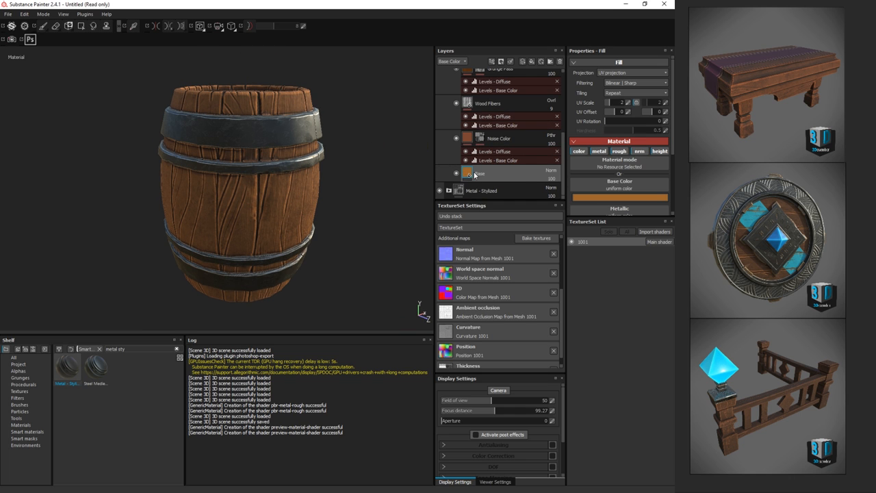
- Darken the Base layer's wood colour, then select Noise Color's Diffuse and Base Color levels
{"action": "left_click", "coordinate": [620, 198]}
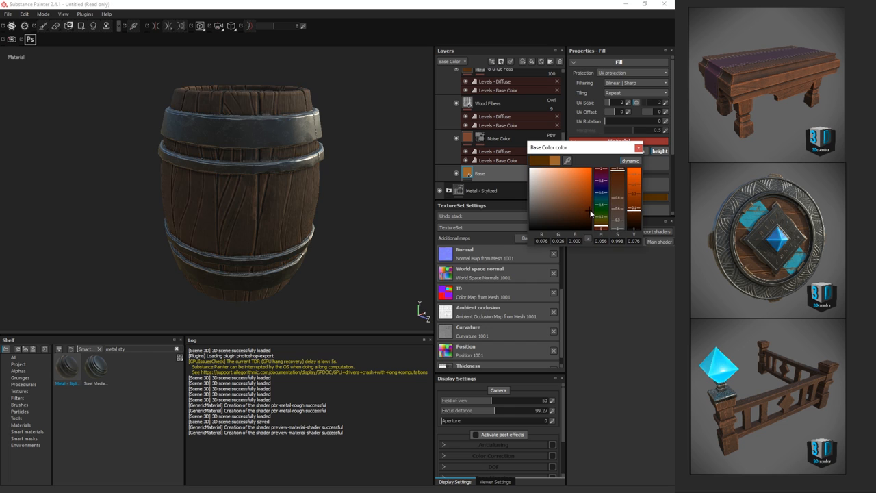
{"action": "left_click", "coordinate": [589, 205]}
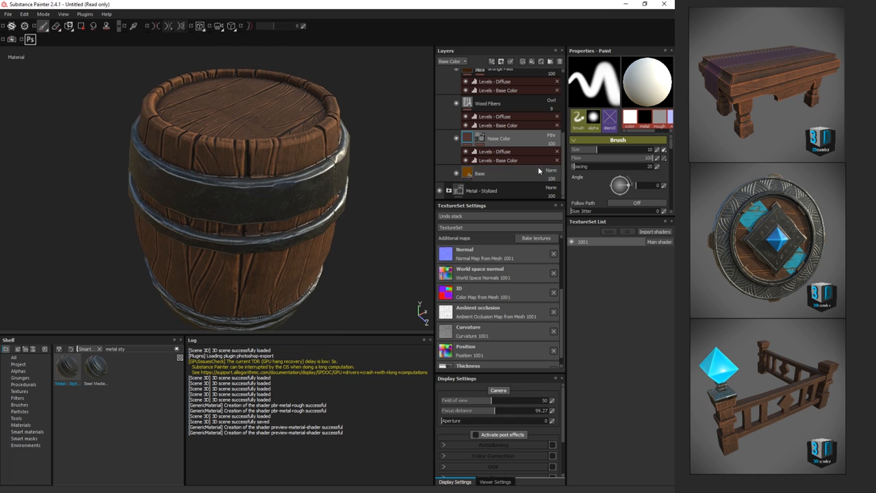
{"action": "left_click", "coordinate": [498, 161]}
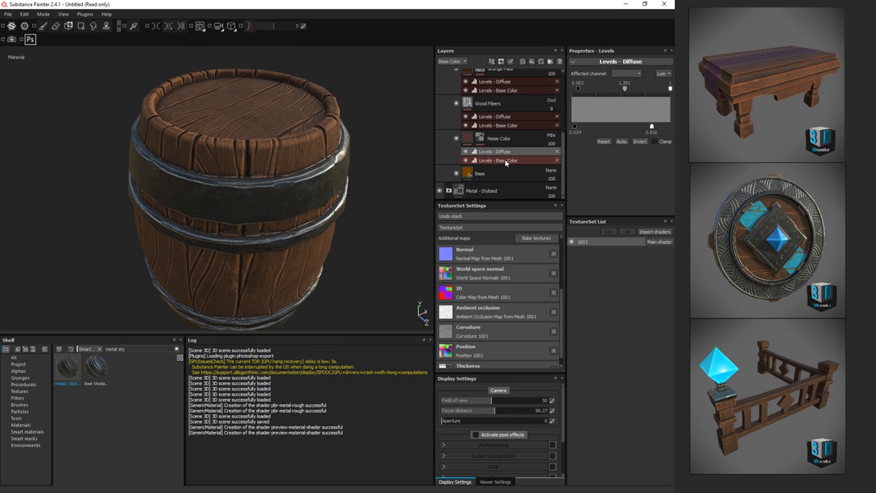
{"action": "left_click", "coordinate": [498, 160]}
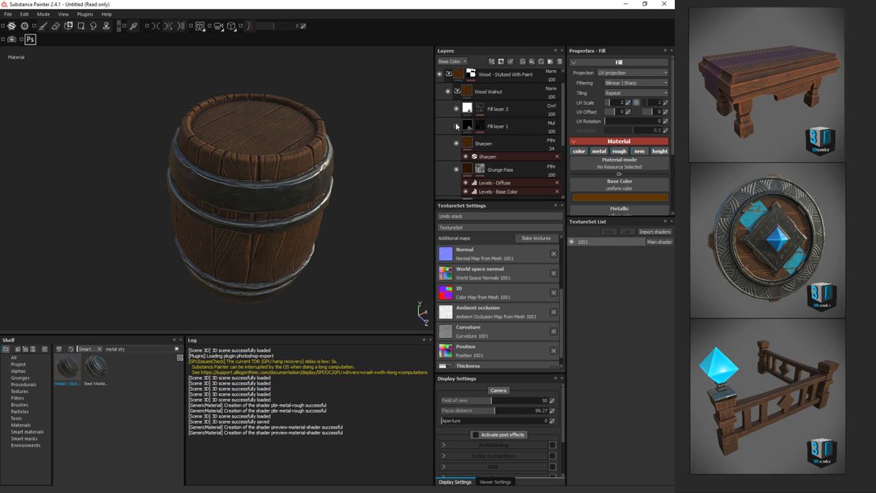
- Duplicate Fill layer 3, set it to Linear Dodge, and retune its mask balance, contrast and AO
{"action": "left_click", "coordinate": [456, 110]}
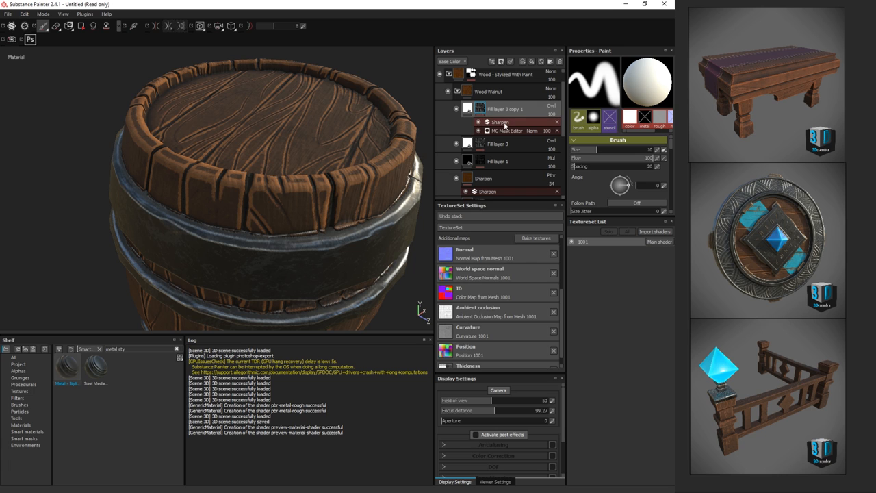
{"action": "left_click", "coordinate": [507, 130]}
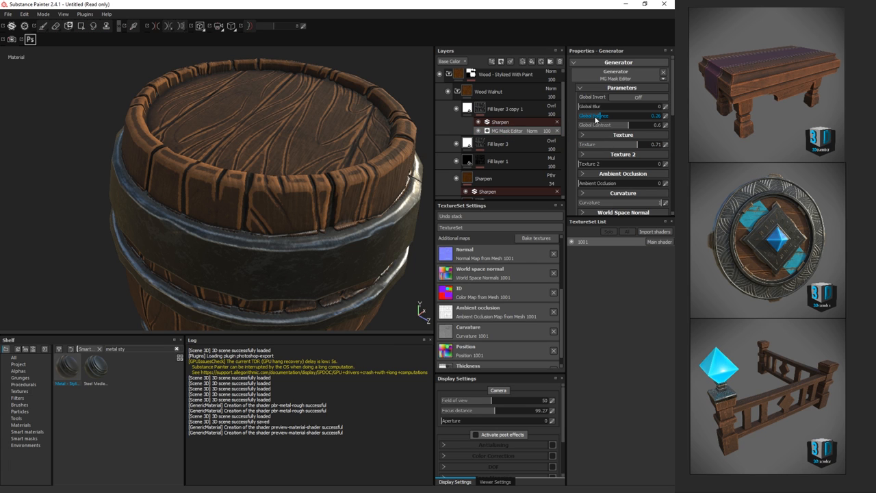
{"action": "left_click_drag", "start_coordinate": [620, 116], "coordinate": [610, 116]}
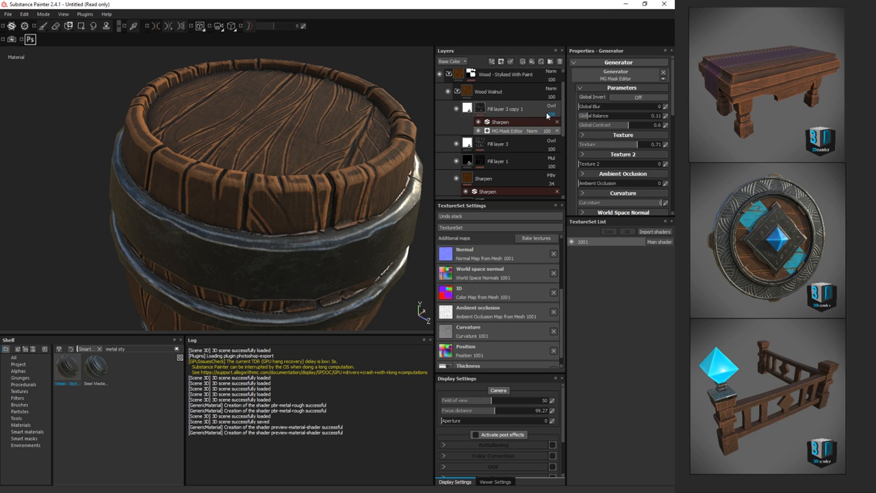
{"action": "left_click", "coordinate": [551, 106]}
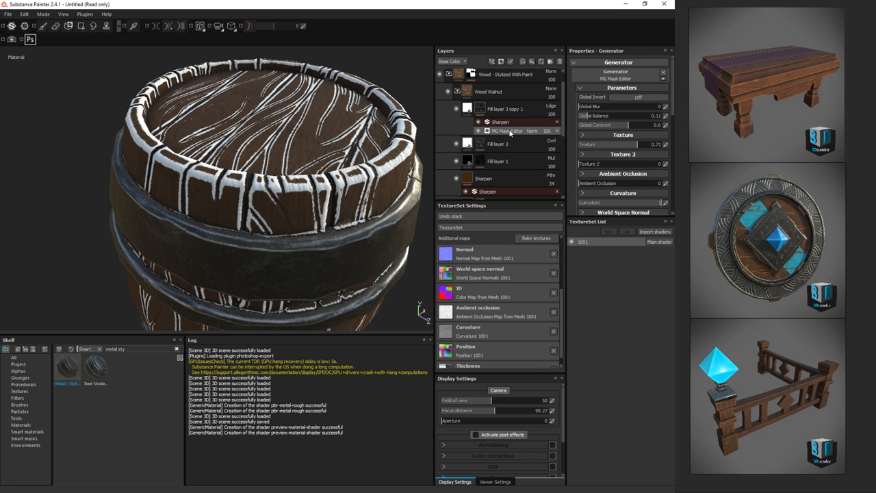
{"action": "left_click", "coordinate": [621, 124]}
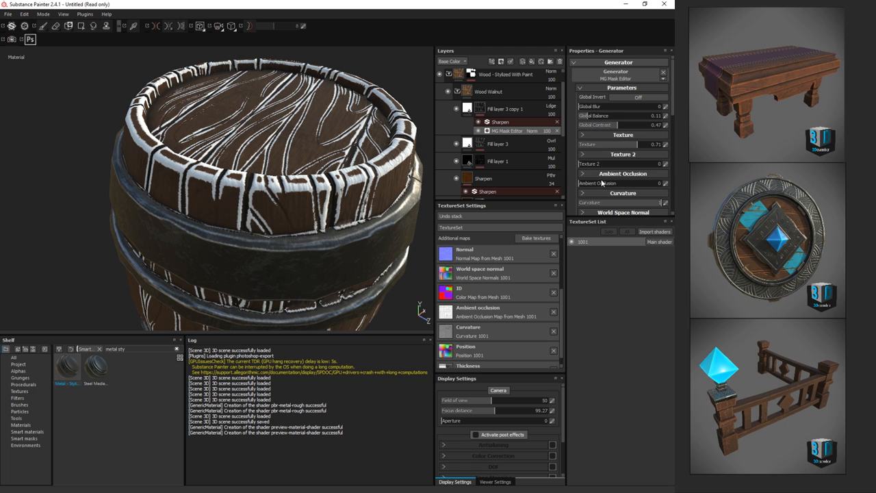
{"action": "left_click", "coordinate": [609, 163]}
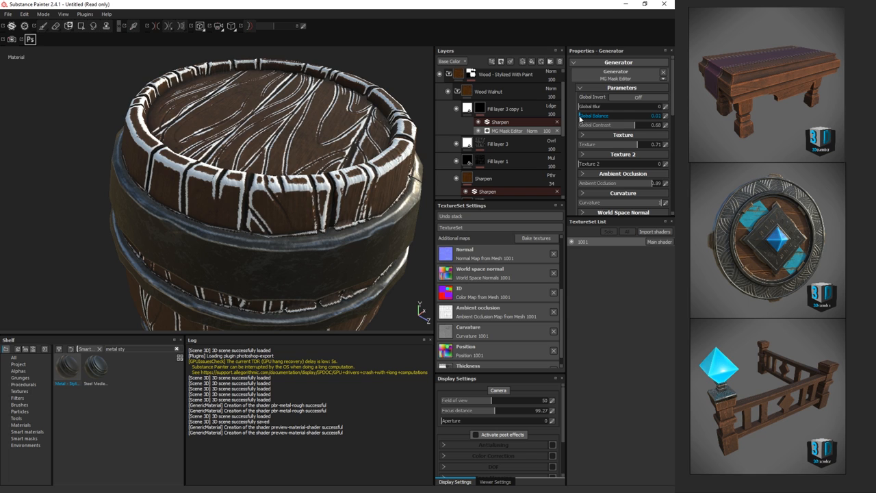
{"action": "left_click", "coordinate": [620, 115]}
{"action": "type", "text": "0.00025"}
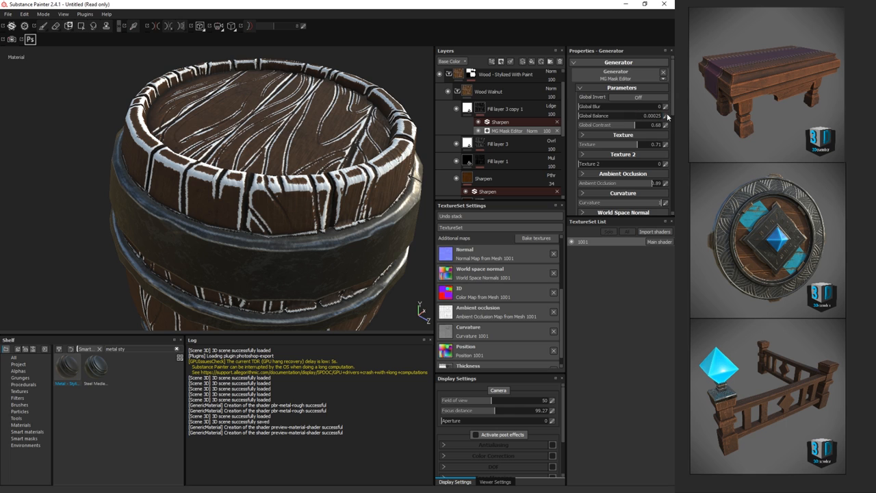
{"action": "left_click", "coordinate": [551, 109]}
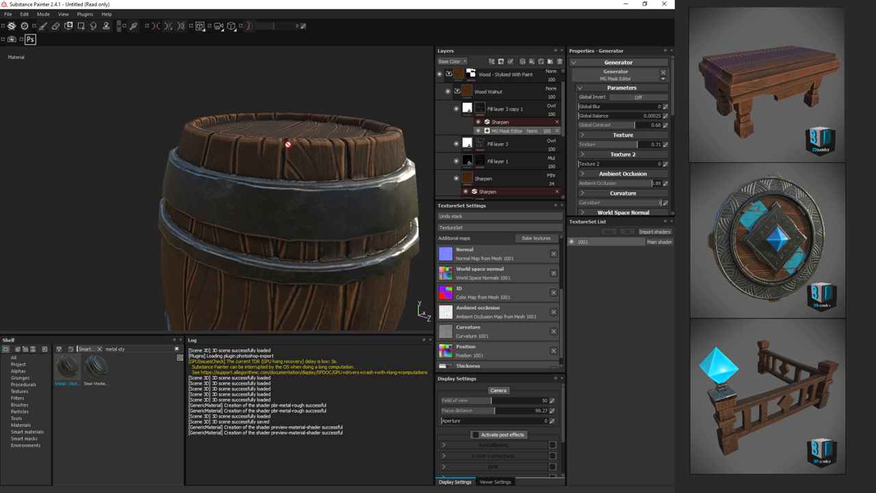
- Lower Fill layer 3 copy 1's mask Global Contrast to 0.28 and Texture to 0.32
{"action": "left_click_drag", "start_coordinate": [287, 144], "coordinate": [298, 194]}
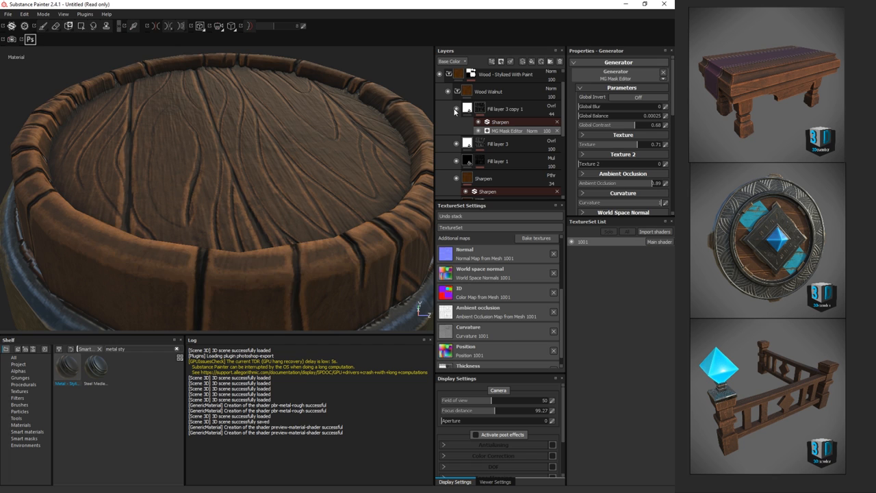
{"action": "left_click", "coordinate": [506, 109]}
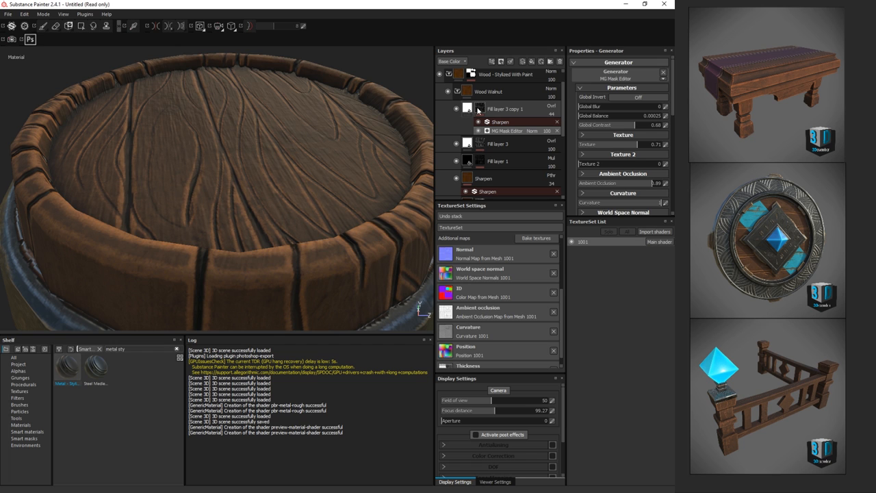
{"action": "left_click", "coordinate": [510, 130]}
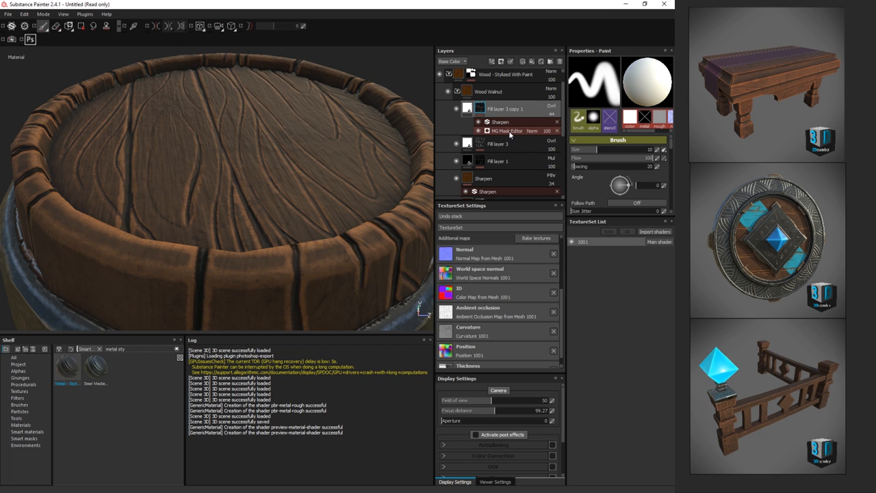
{"action": "left_click", "coordinate": [510, 131]}
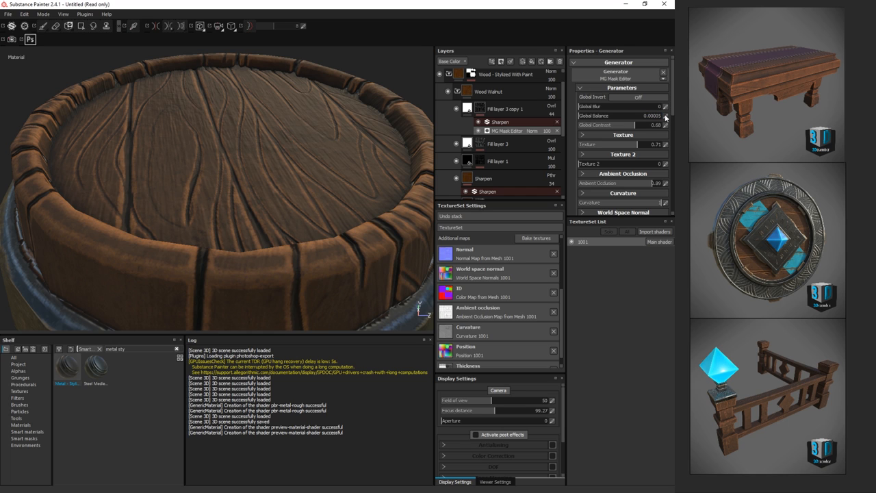
{"action": "left_click", "coordinate": [647, 115]}
{"action": "type", "text": "0.000025"}
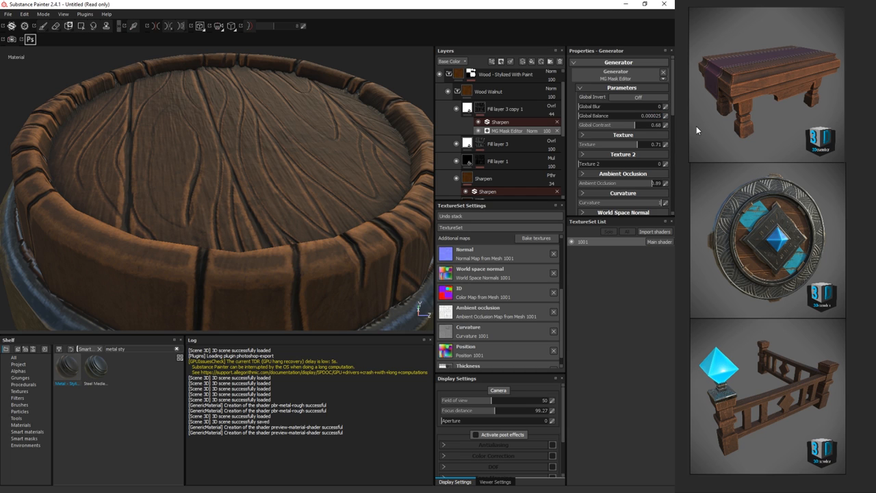
{"action": "left_click_drag", "start_coordinate": [629, 125], "coordinate": [619, 125]}
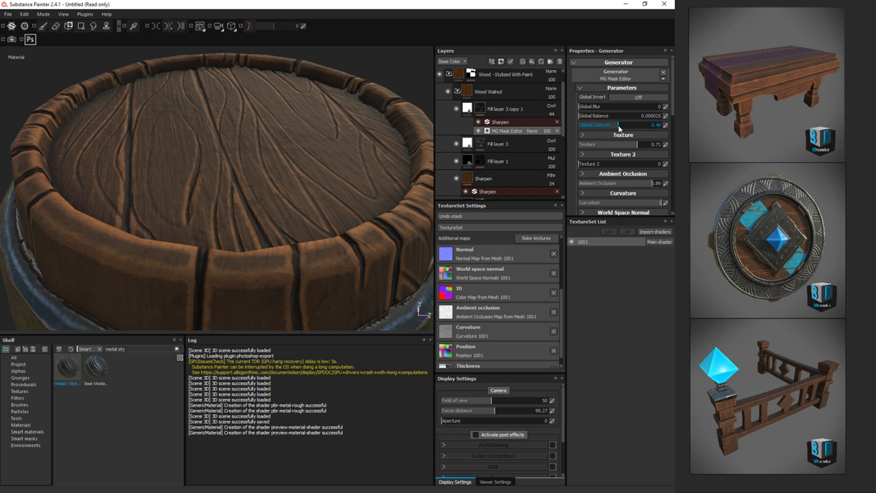
{"action": "left_click_drag", "start_coordinate": [620, 125], "coordinate": [603, 124]}
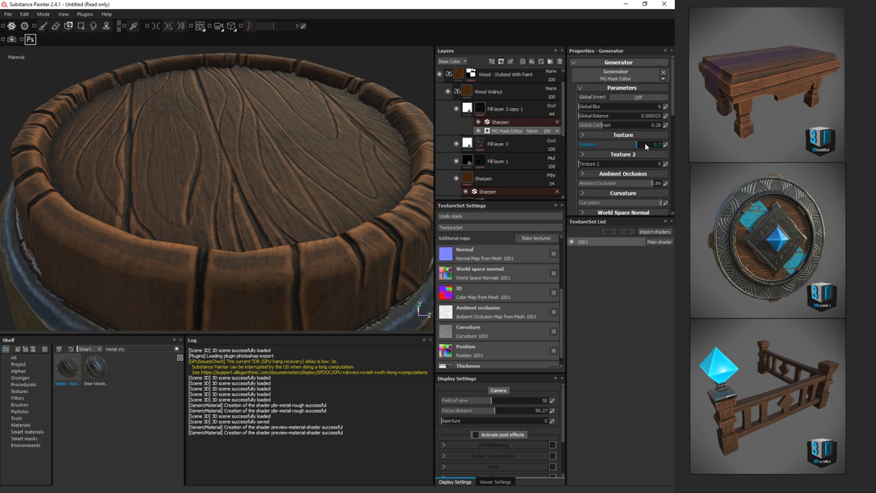
{"action": "left_click_drag", "start_coordinate": [646, 145], "coordinate": [606, 145]}
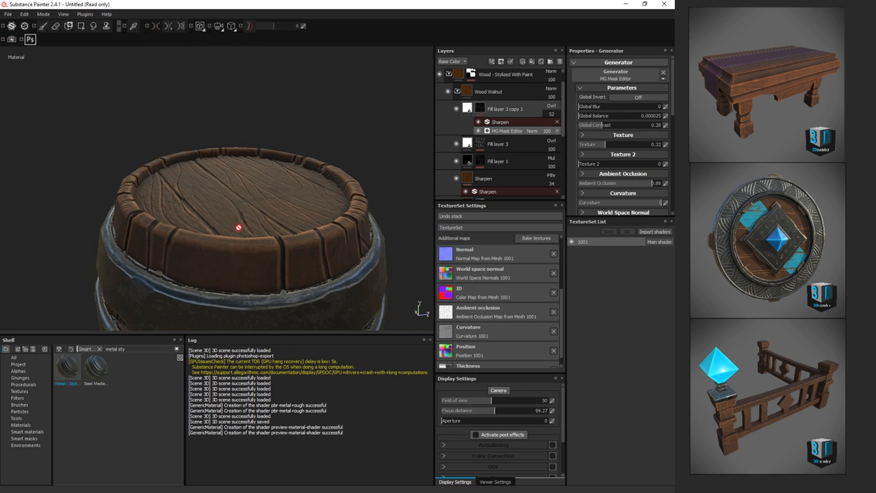
{"action": "left_click_drag", "start_coordinate": [238, 228], "coordinate": [233, 237]}
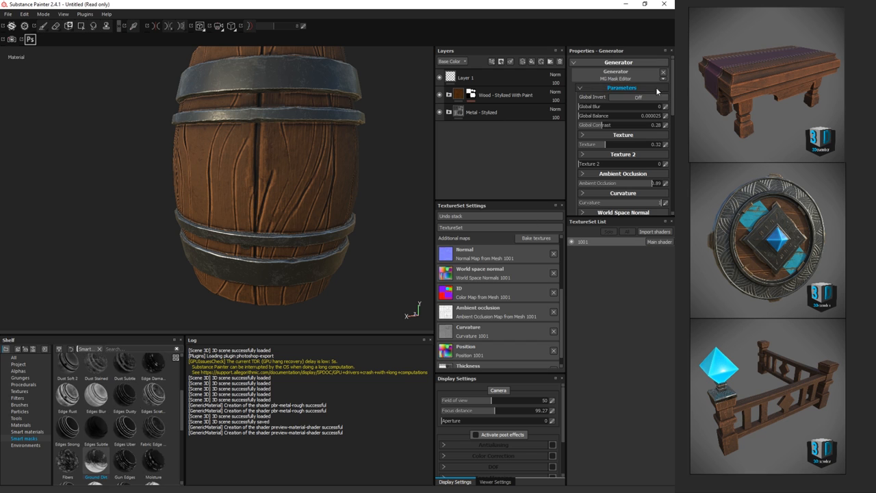
- Add a Multiply Ground Dirt fill affecting only colour, set its base colour, and start saving
{"action": "left_click", "coordinate": [466, 77]}
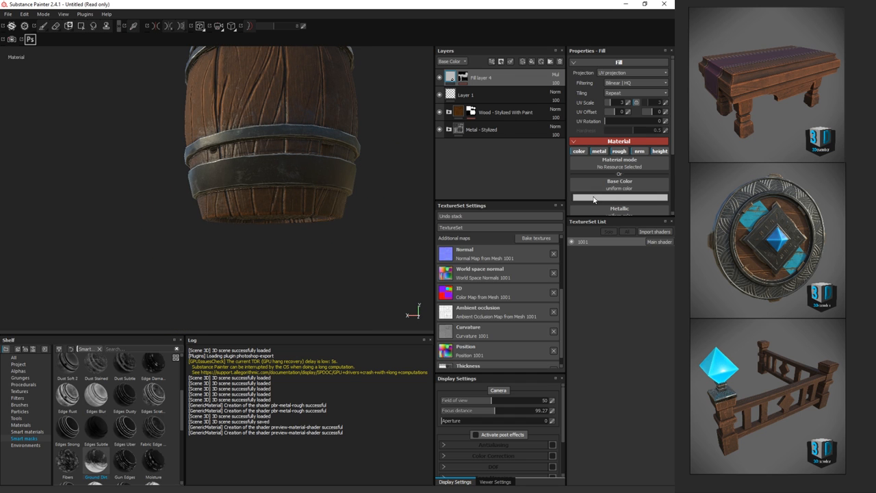
{"action": "left_click", "coordinate": [618, 197]}
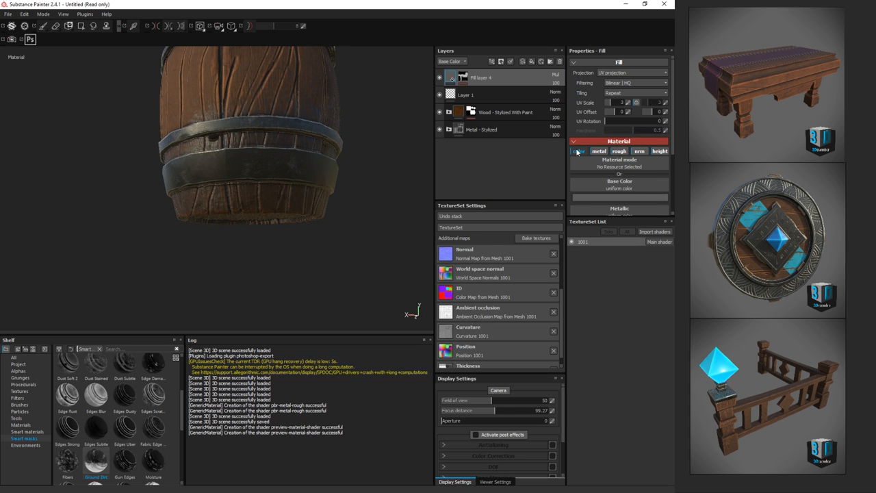
{"action": "left_click", "coordinate": [659, 150]}
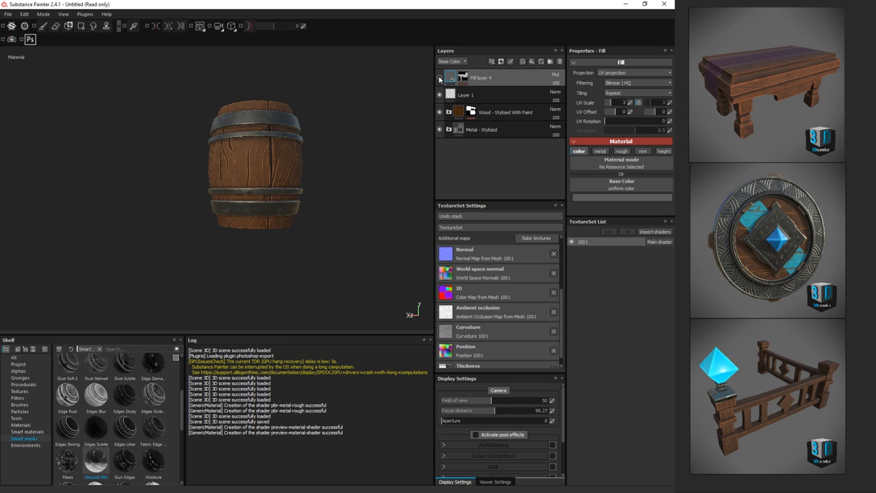
{"action": "left_click_drag", "start_coordinate": [256, 164], "coordinate": [236, 161]}
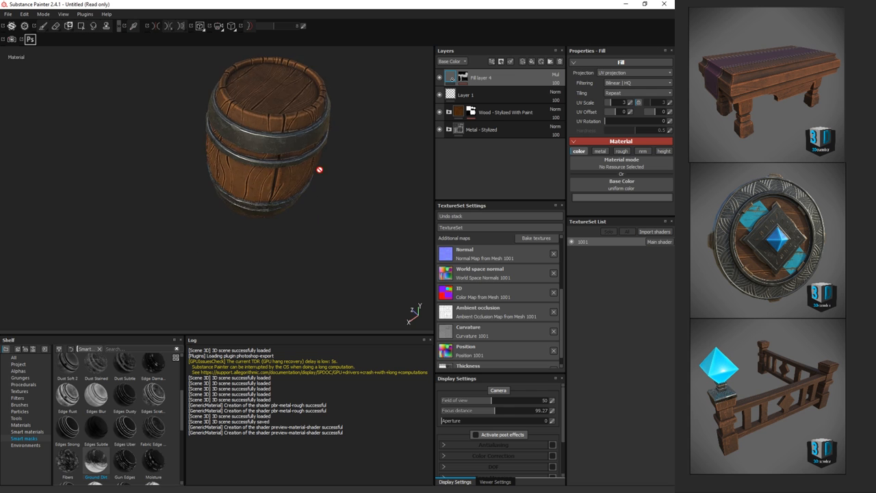
{"action": "left_click", "coordinate": [8, 14]}
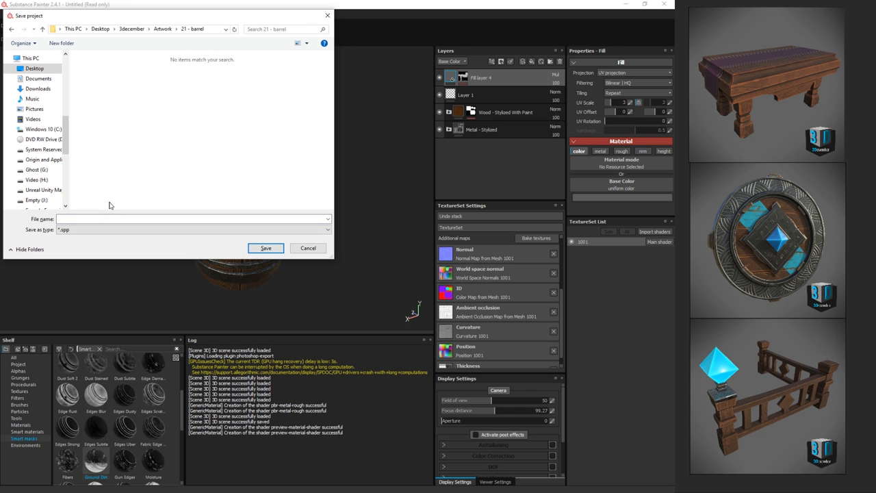
- Save the project as 'barrel' in the 21 - barrel folder
{"action": "left_click", "coordinate": [192, 218]}
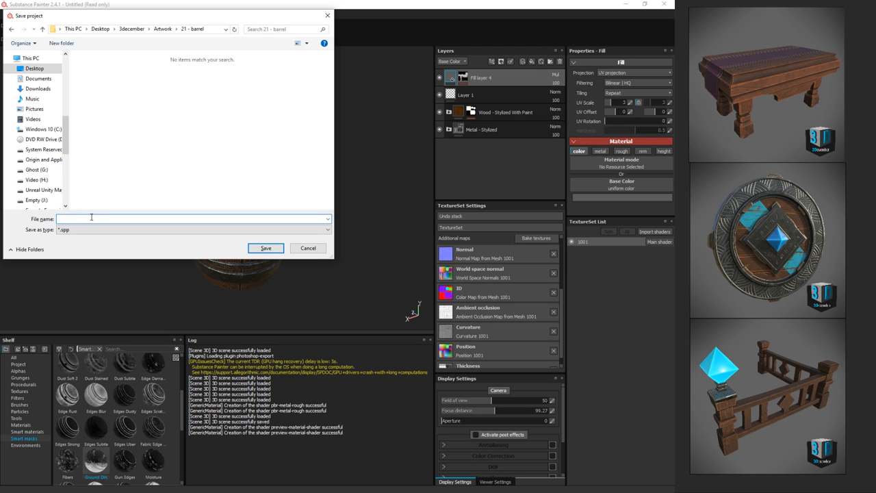
{"action": "type", "text": "barrel"}
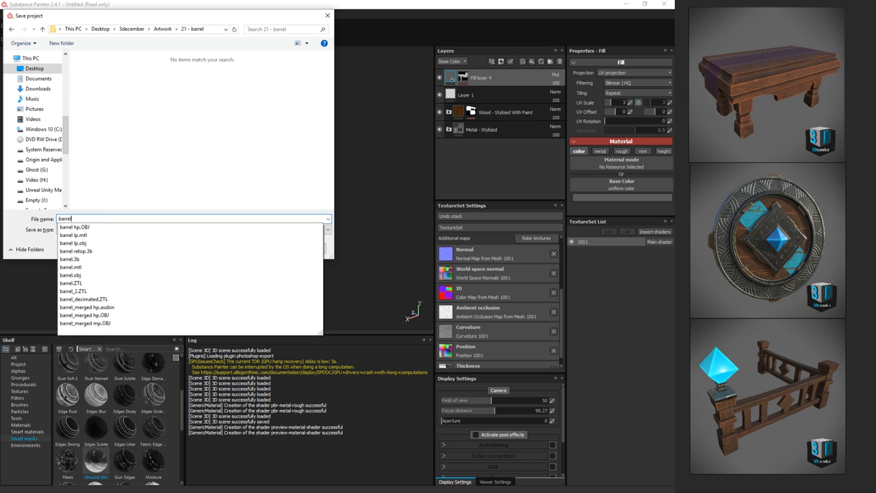
{"action": "left_click", "coordinate": [304, 242]}
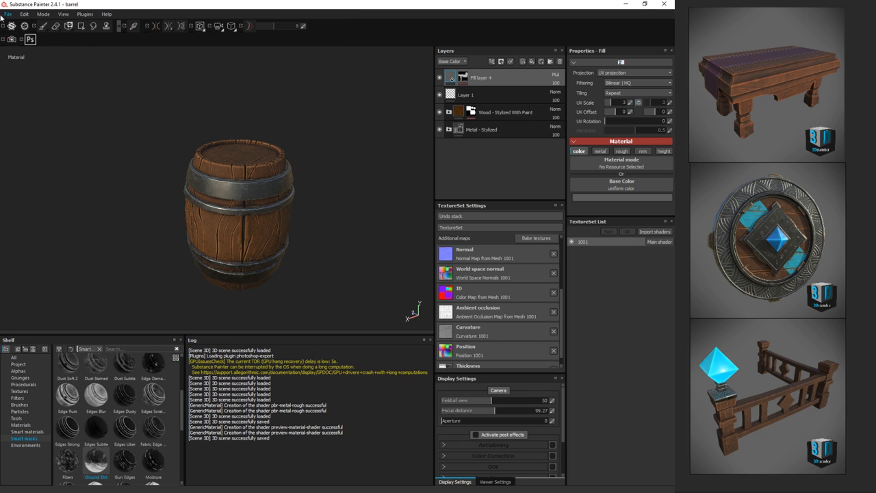
- Export the barrel textures with the Sketchfab config and cancel the Sketchfab upload
{"action": "left_click", "coordinate": [8, 14]}
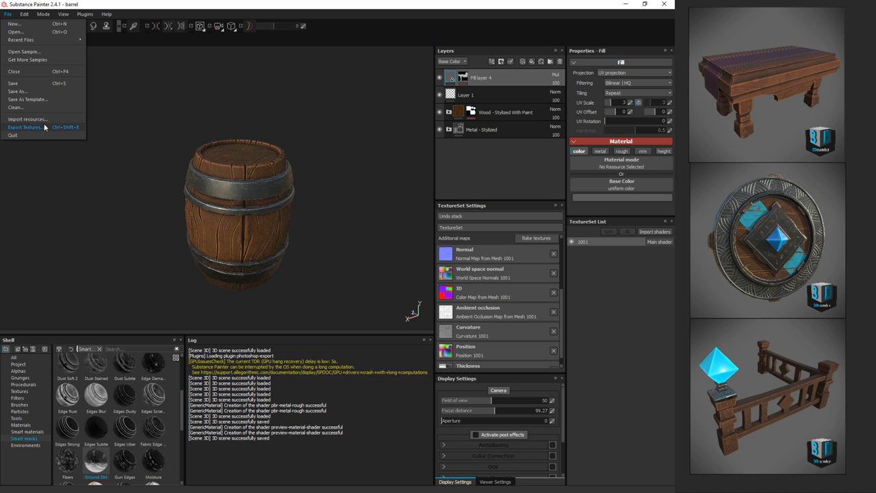
{"action": "left_click", "coordinate": [24, 127]}
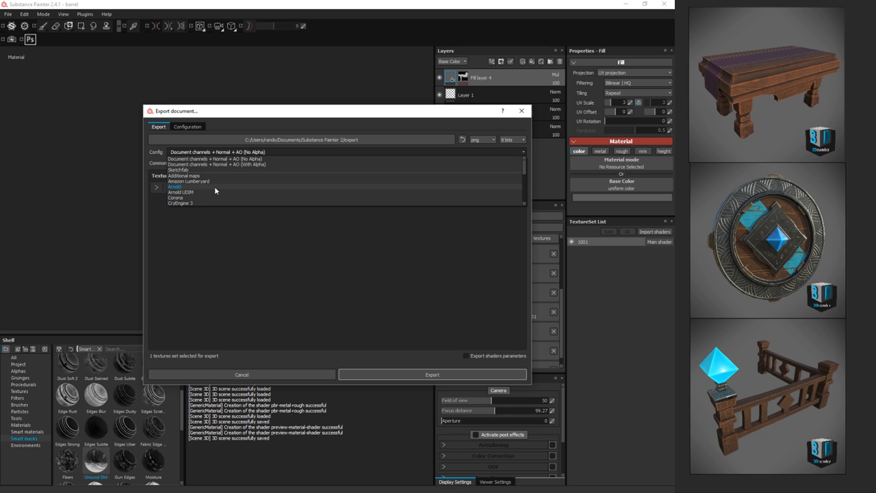
{"action": "scroll", "scroll_direction": "down", "scroll_amount": 3}
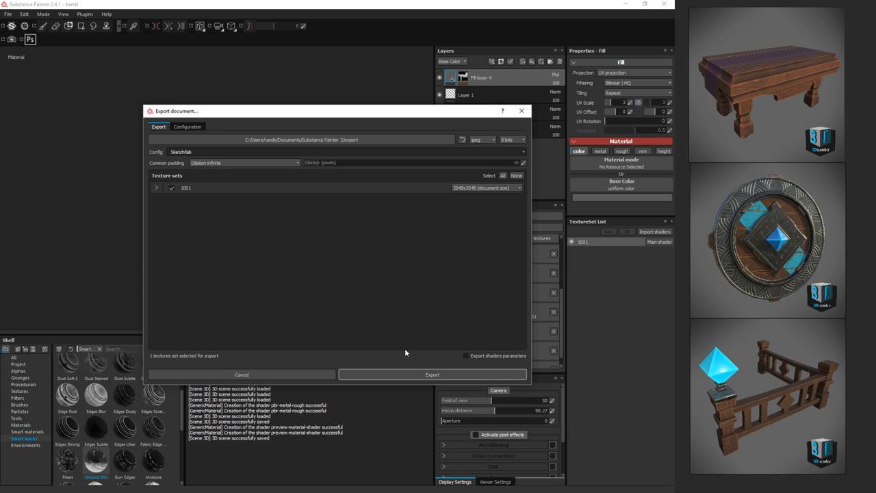
{"action": "left_click", "coordinate": [432, 375]}
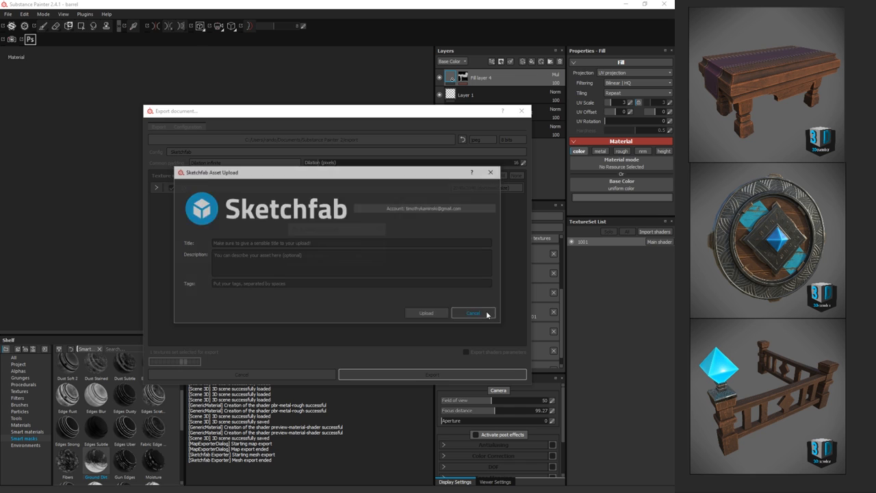
{"action": "left_click", "coordinate": [473, 313]}
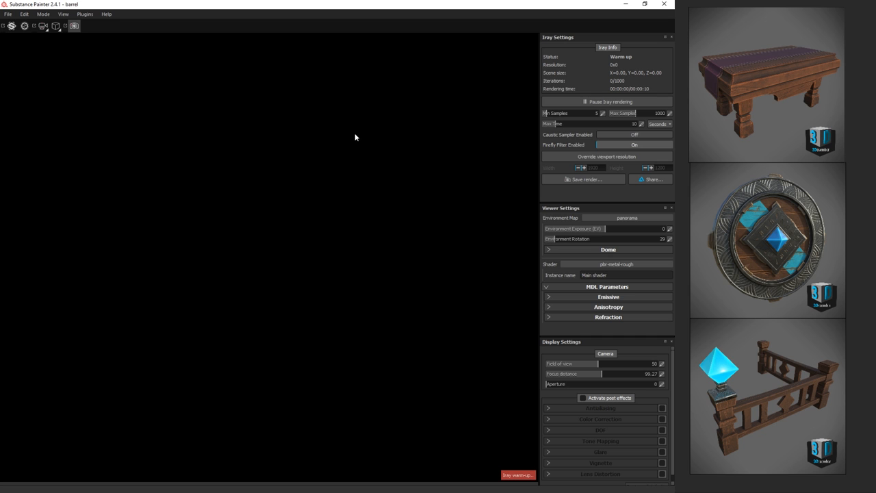
{"action": "mouse_move", "coordinate": [353, 137]}
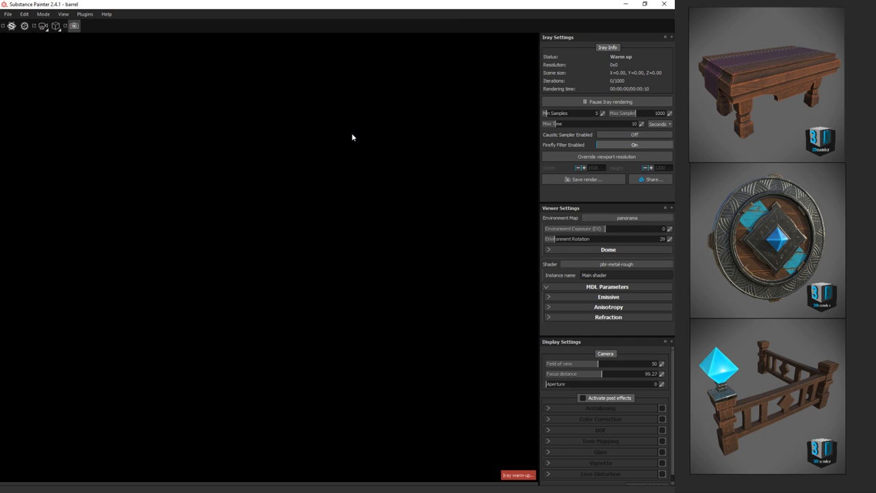